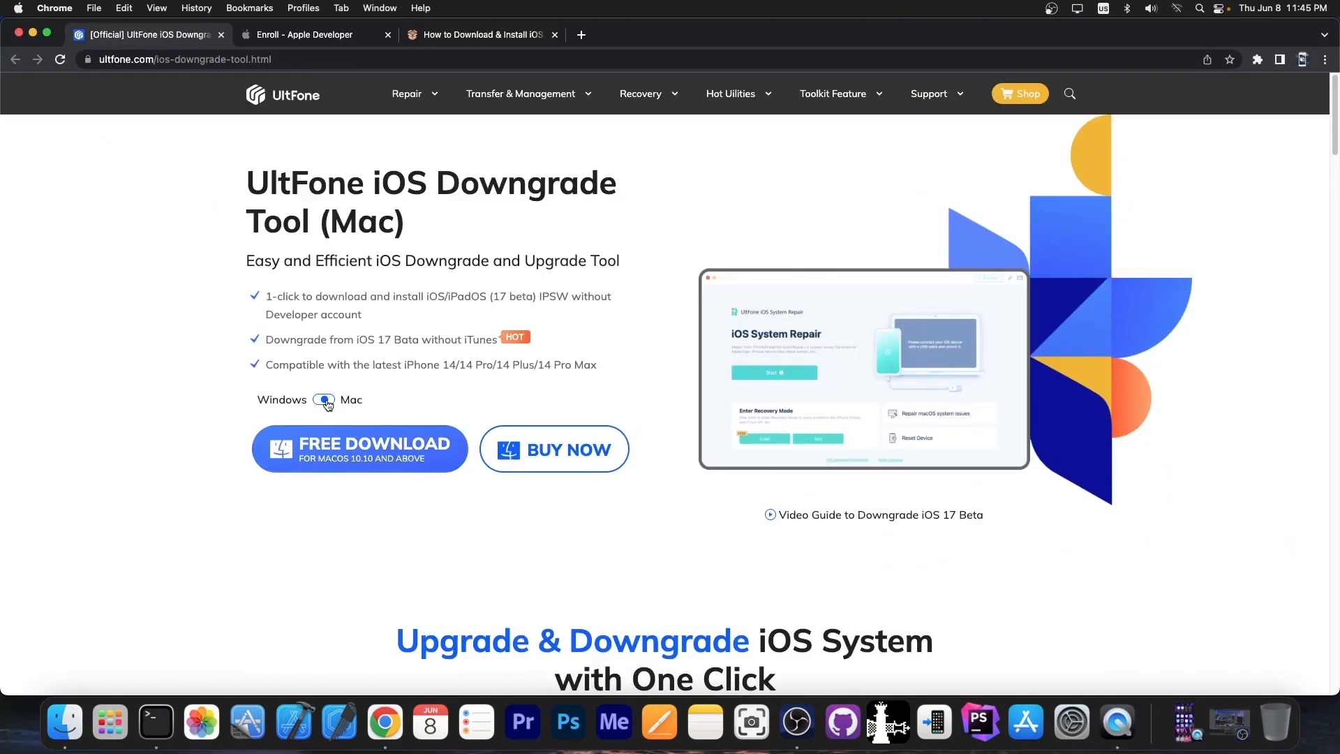
Step: Scroll down through the content of the currently open page
left_click(323, 400)
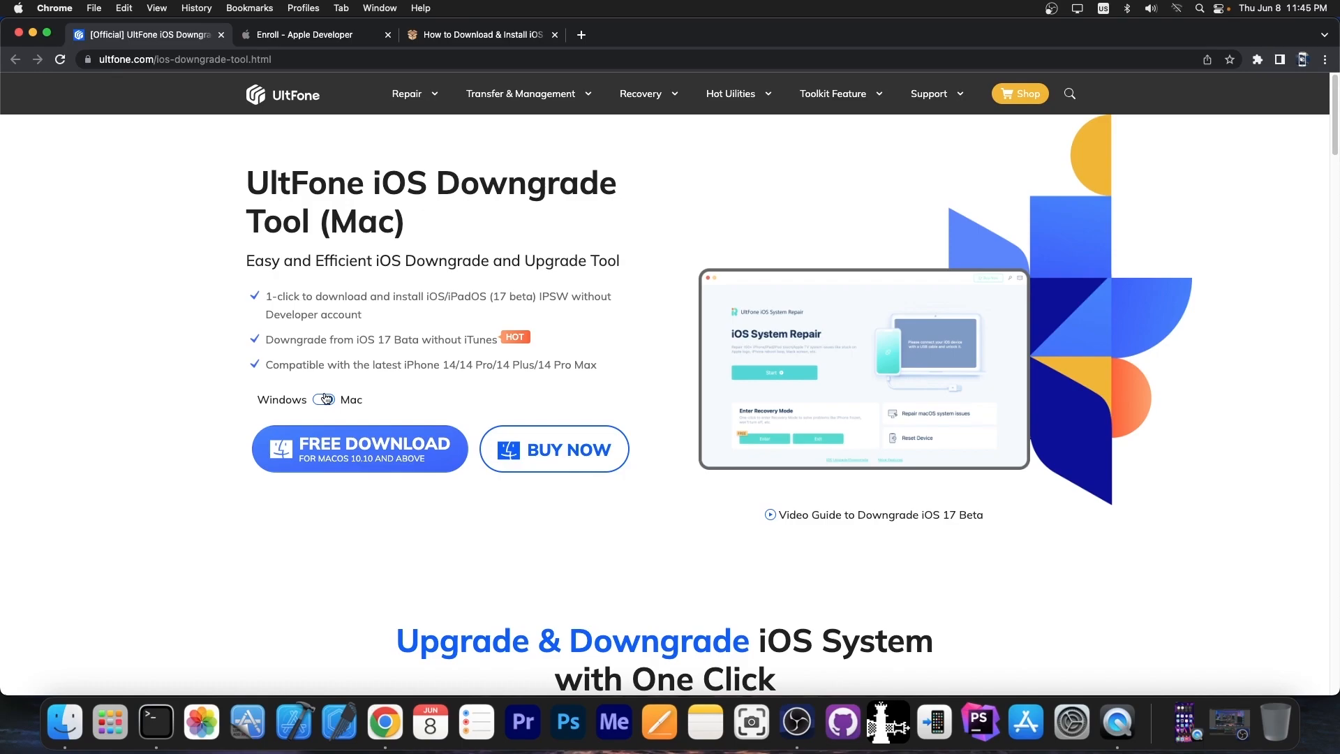
scroll("down", 3)
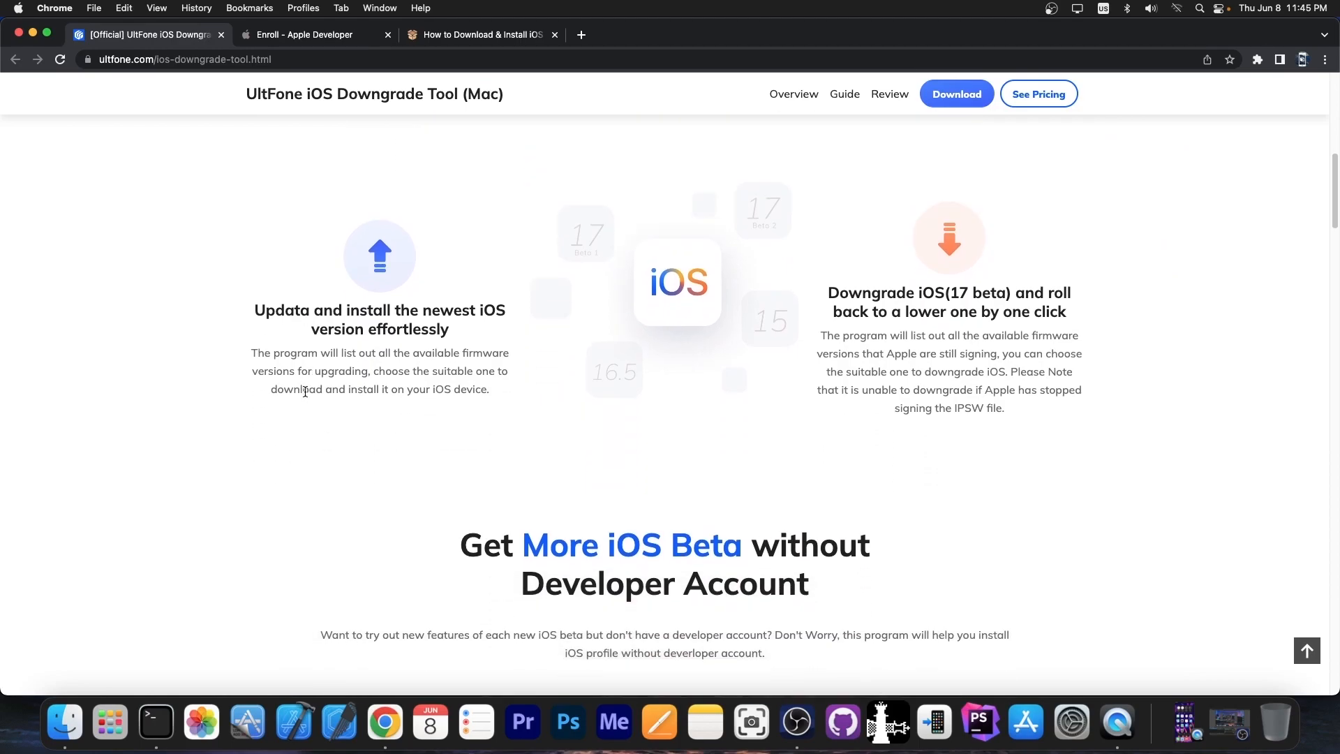
scroll("down", 3)
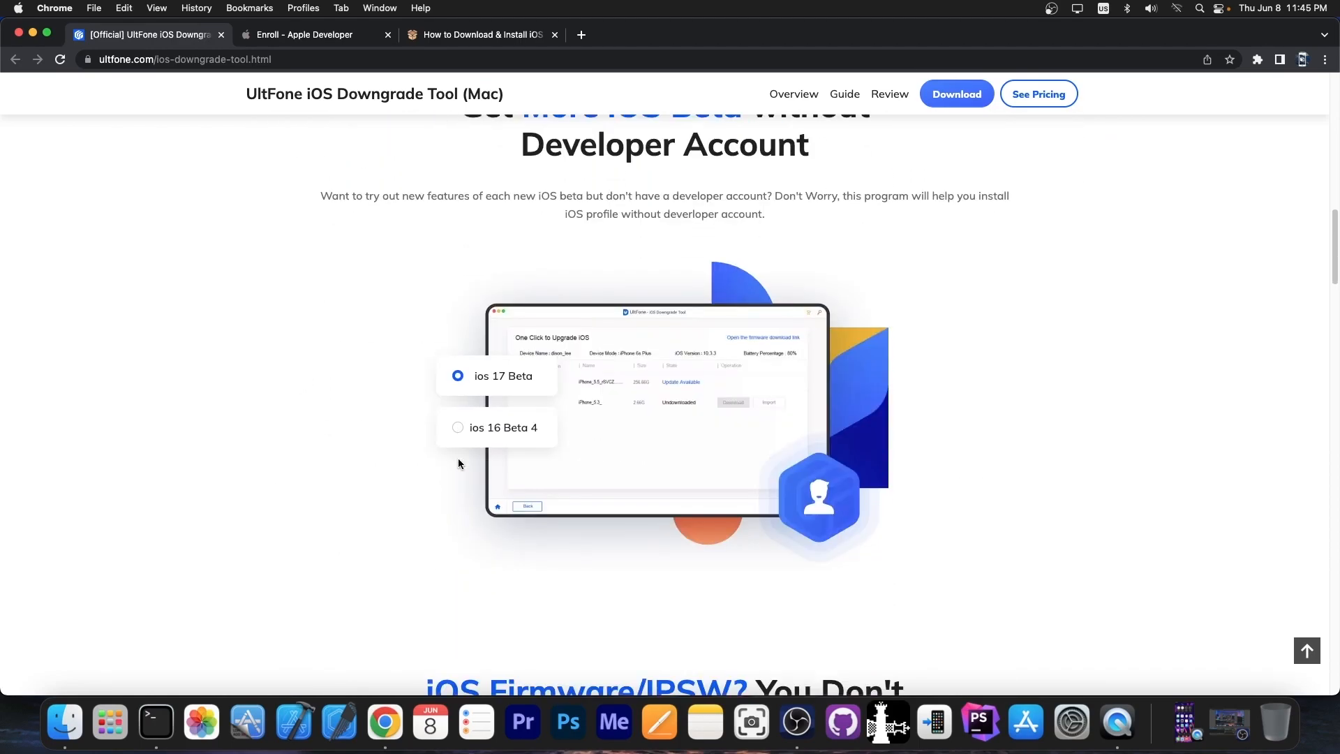
scroll("down", 3)
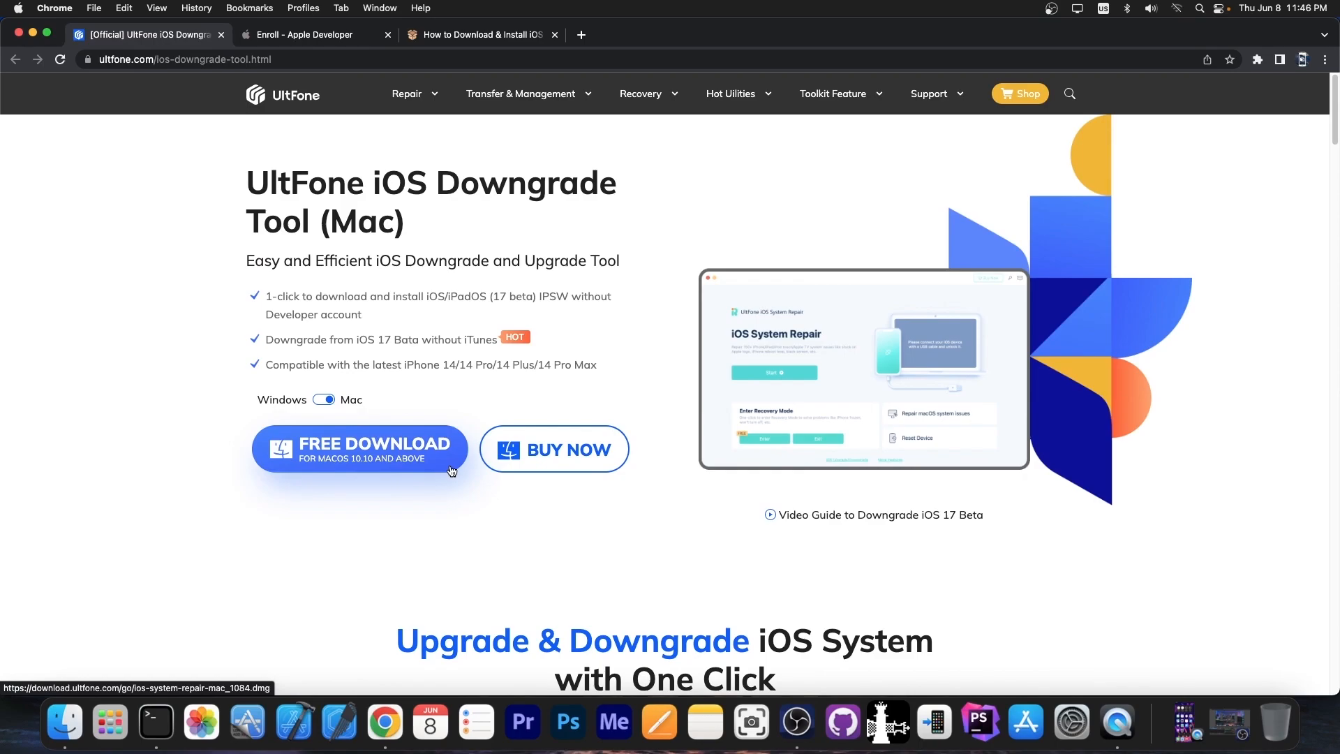
scroll("down", 3)
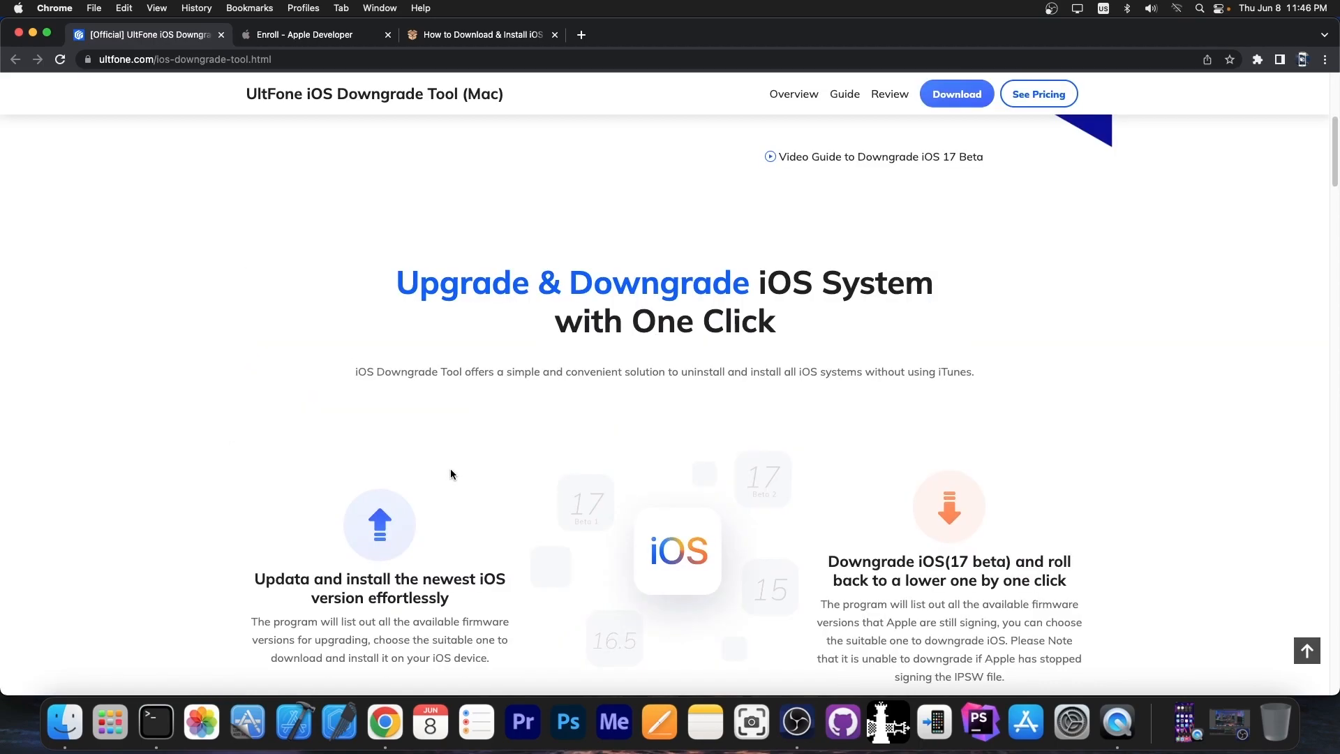
scroll("down", 3)
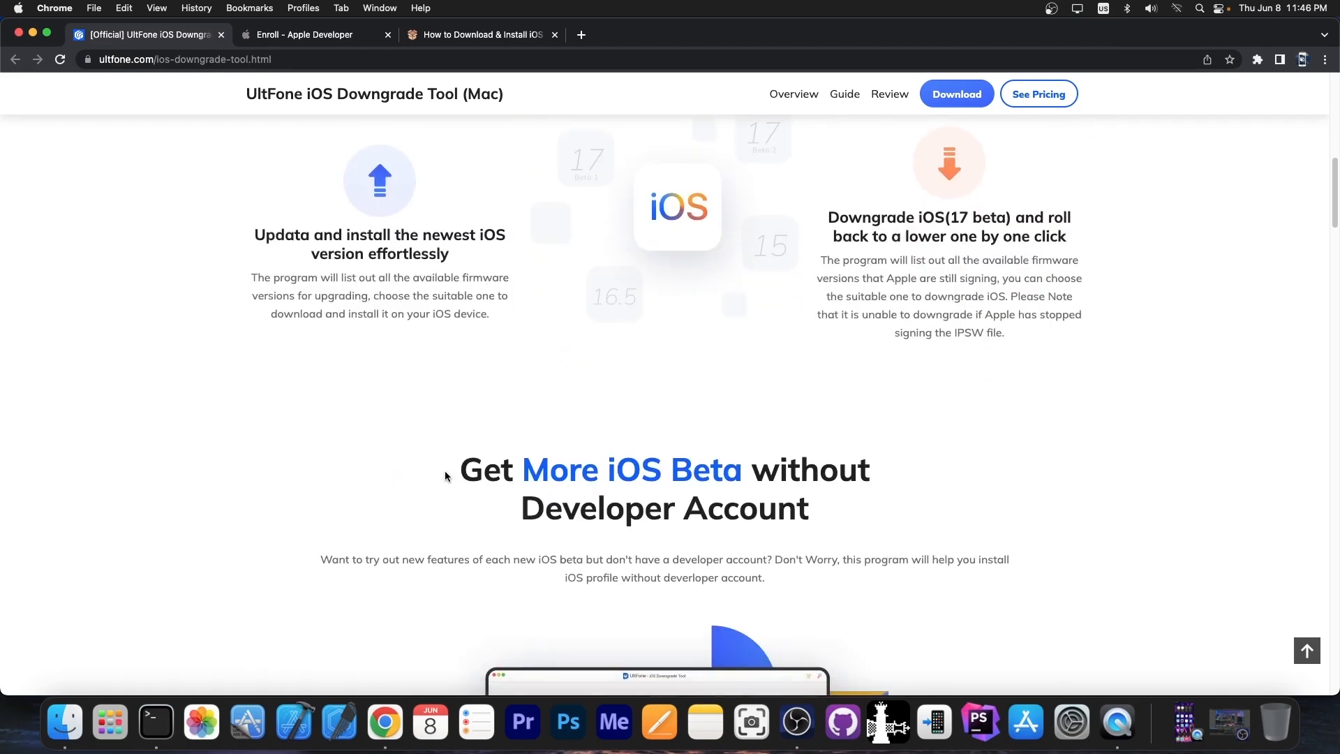
scroll("down", 3)
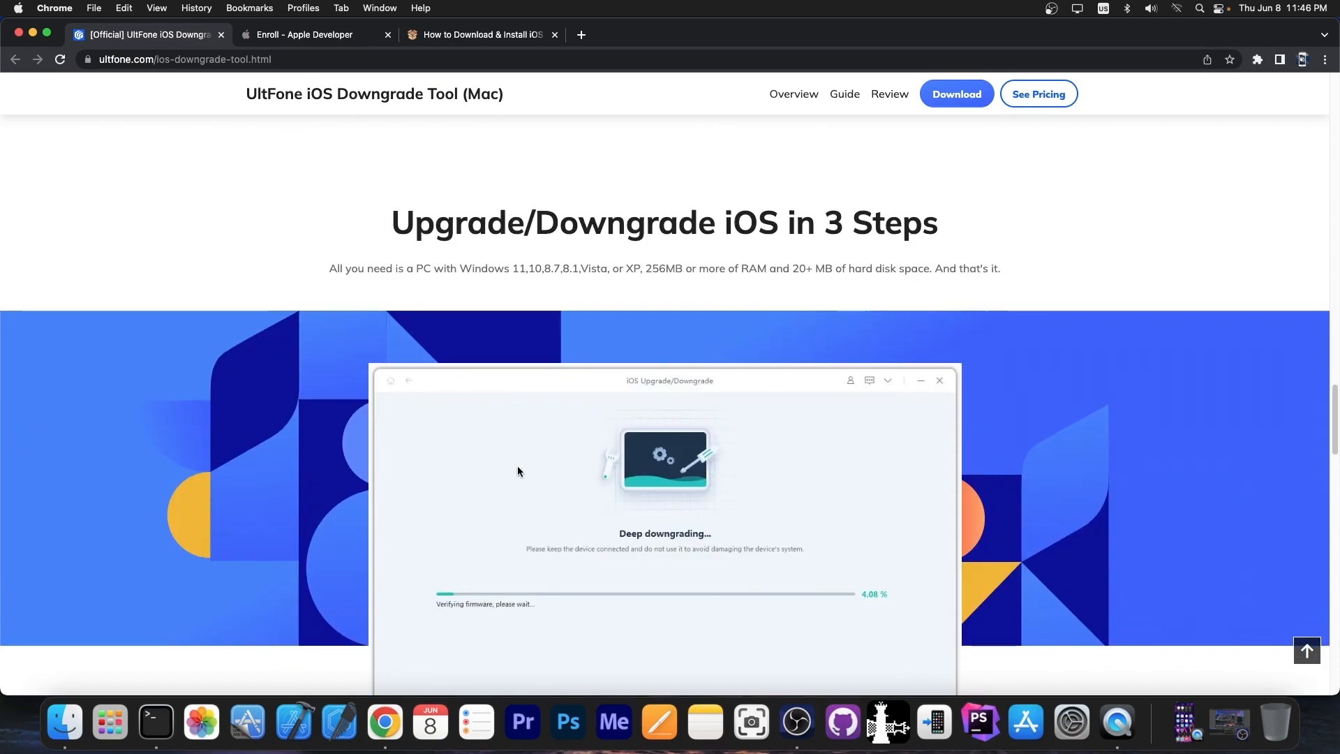
scroll("down", 3)
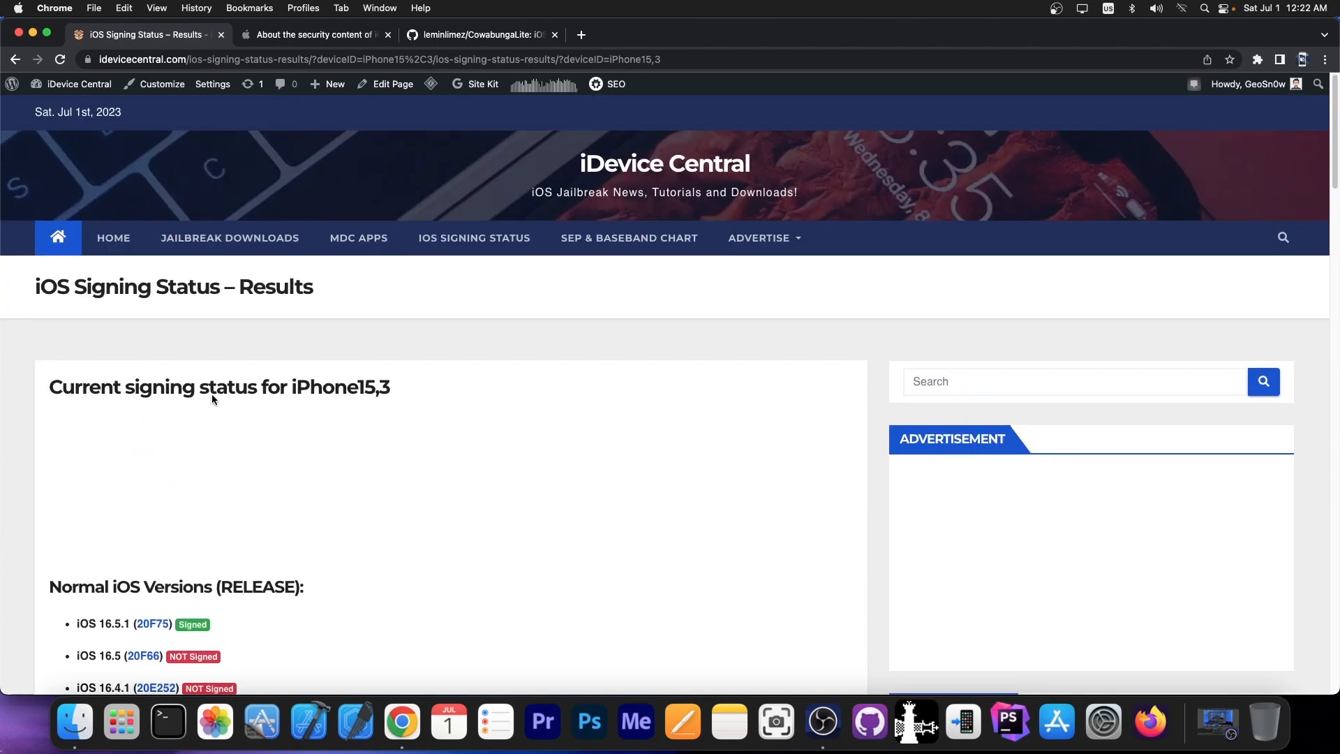
mouse_move(639, 171)
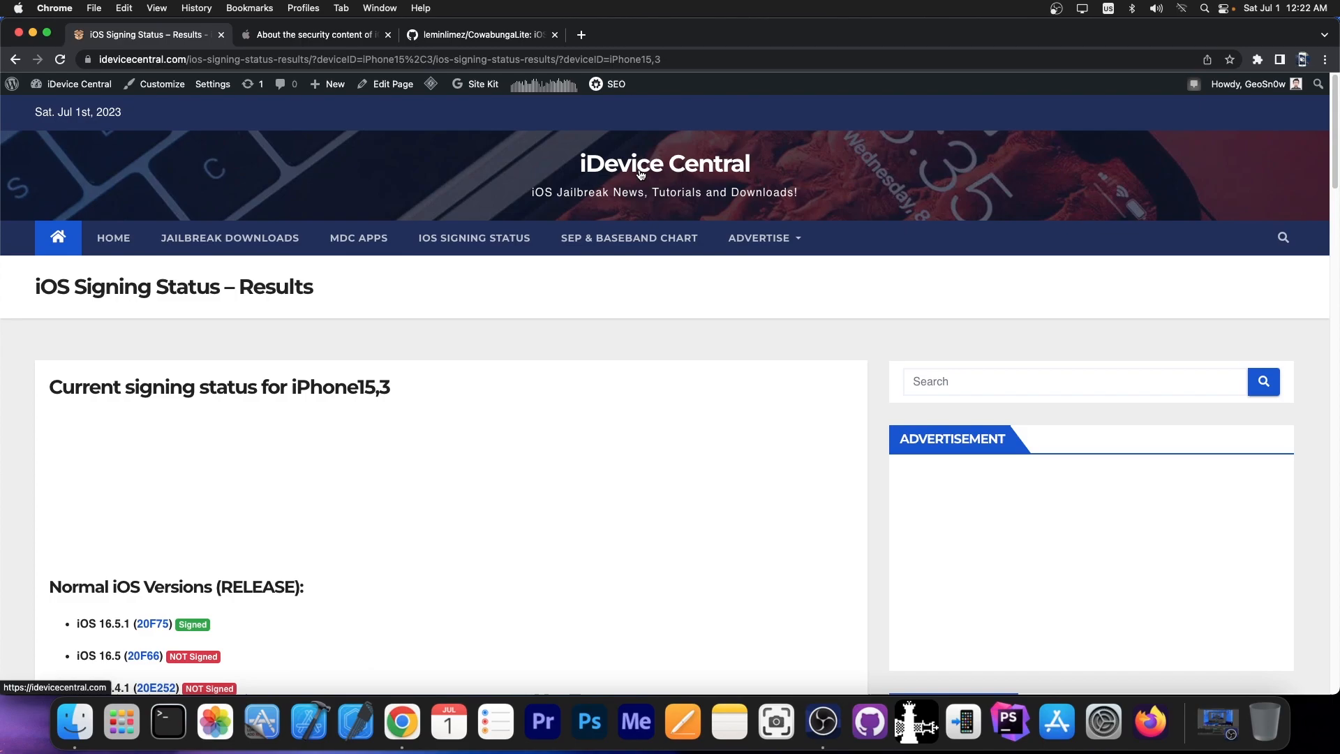
mouse_move(475, 237)
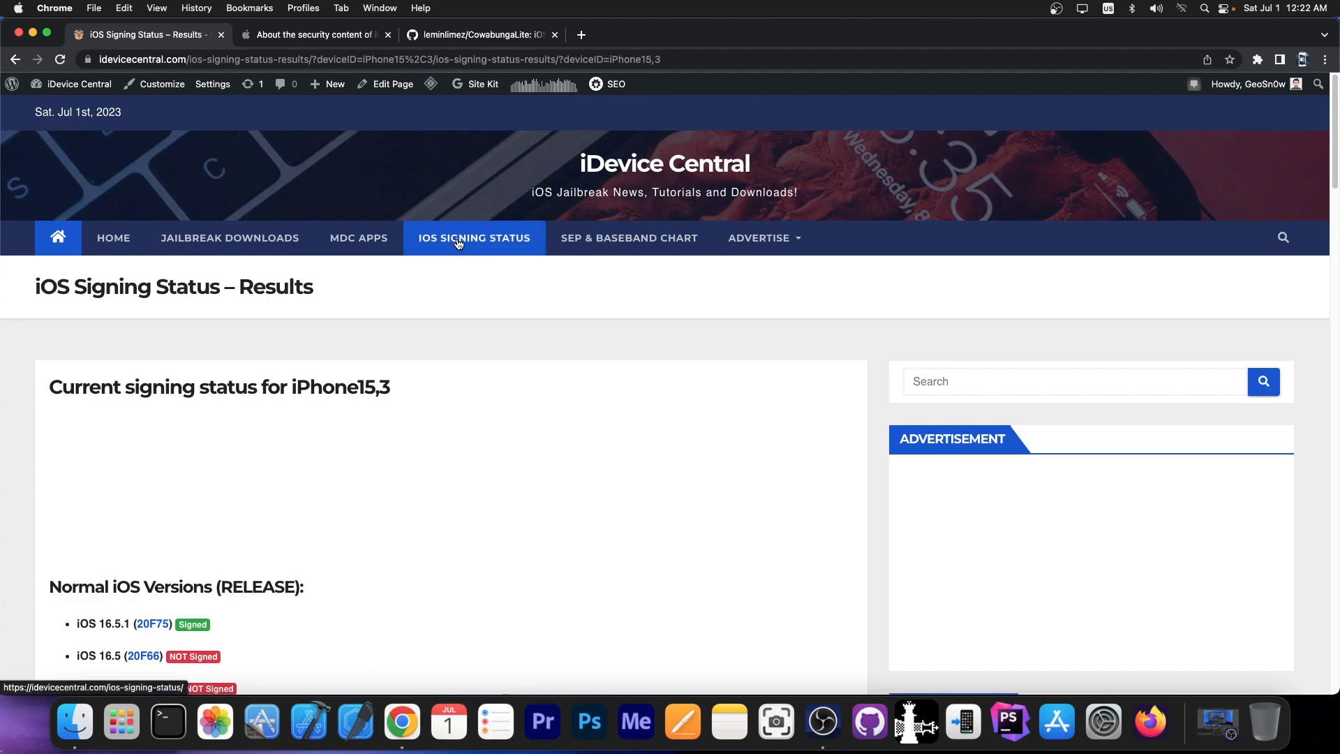
scroll("down", 3)
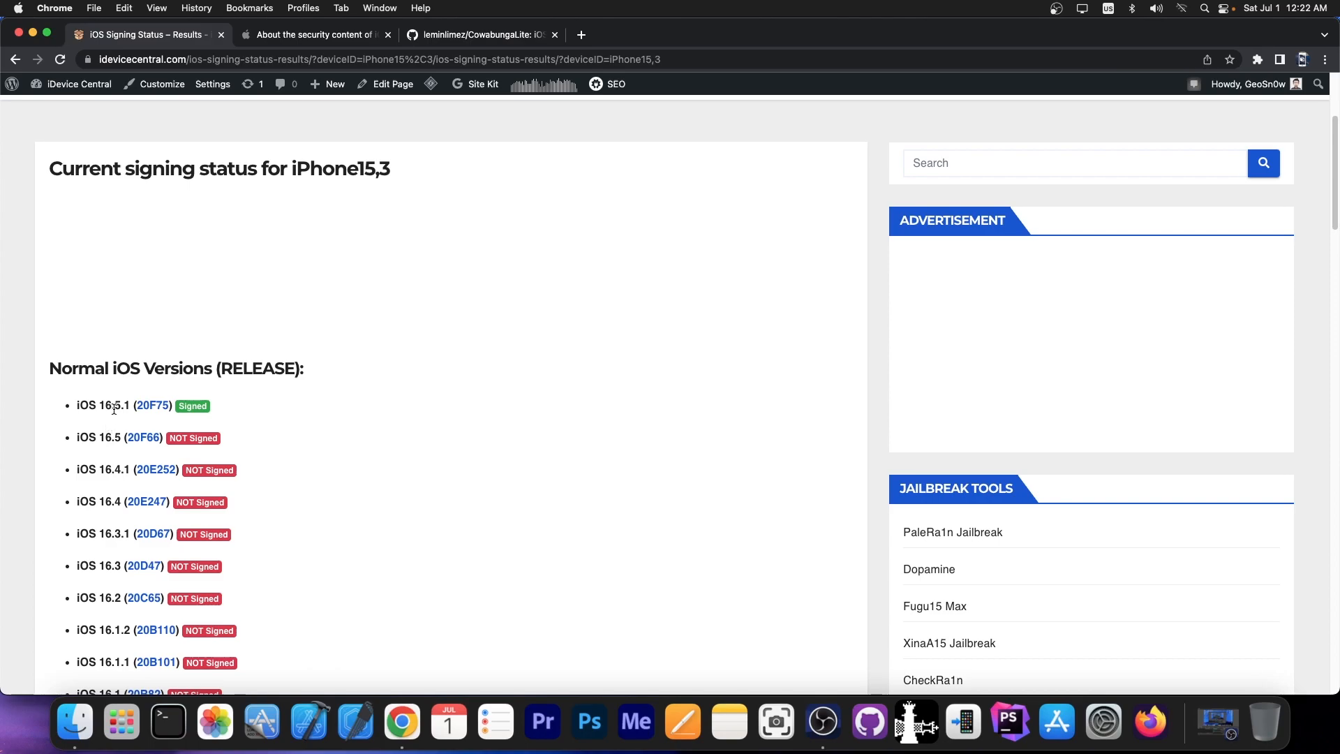
mouse_move(152, 405)
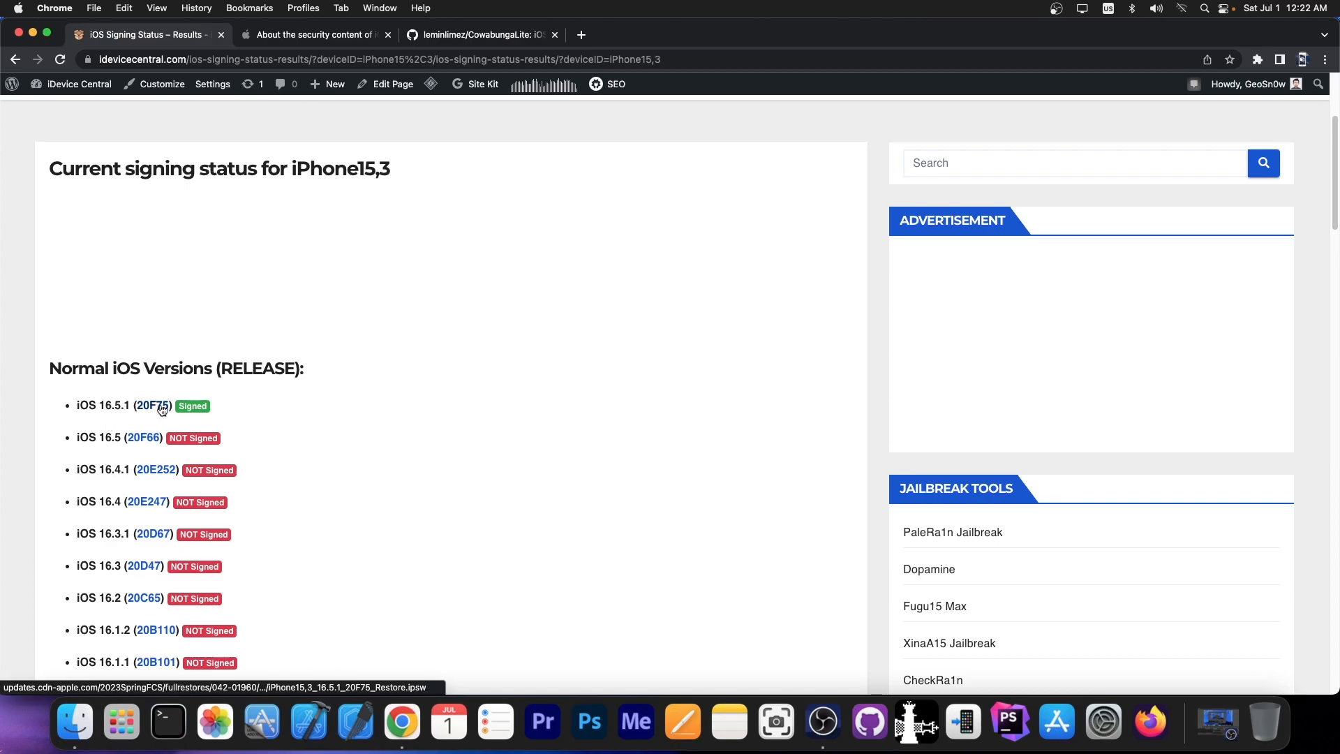
mouse_move(157, 427)
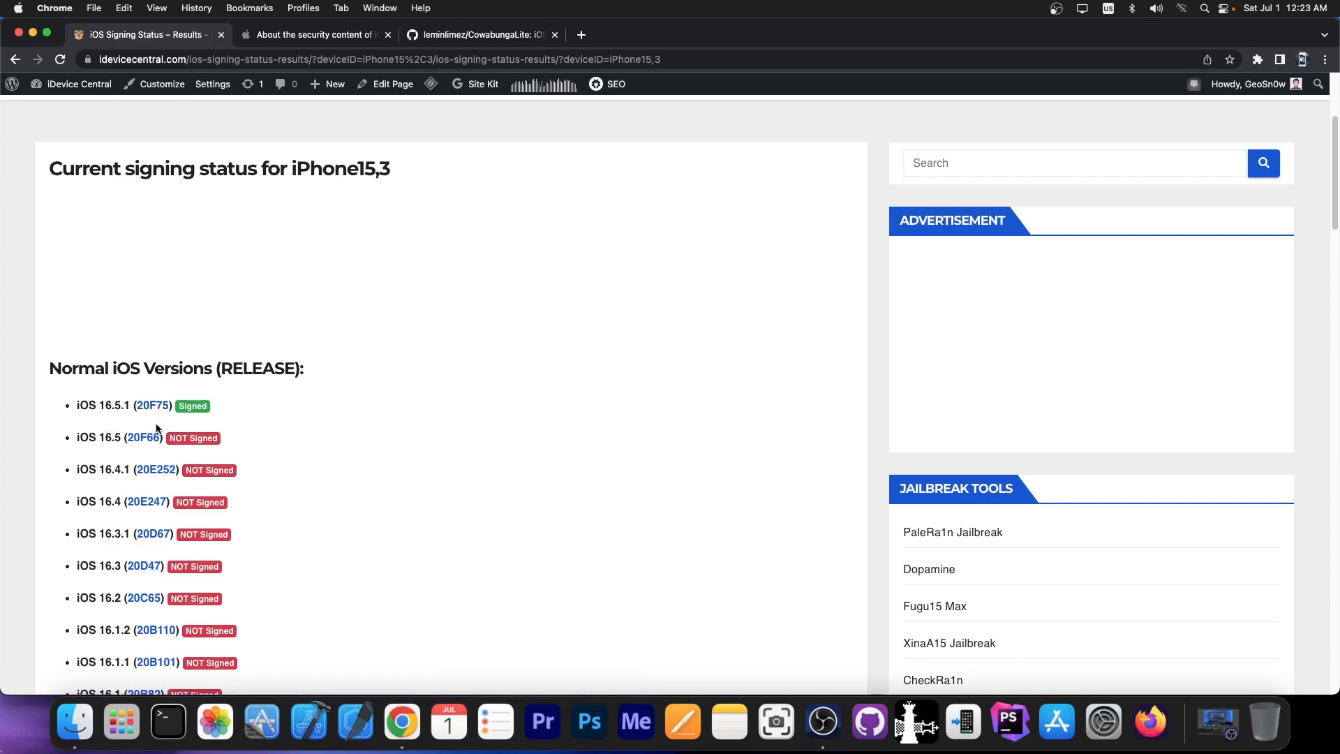
Step: Read the iOS 16.5.1 security notes, then go back to the signing status results
left_click(313, 34)
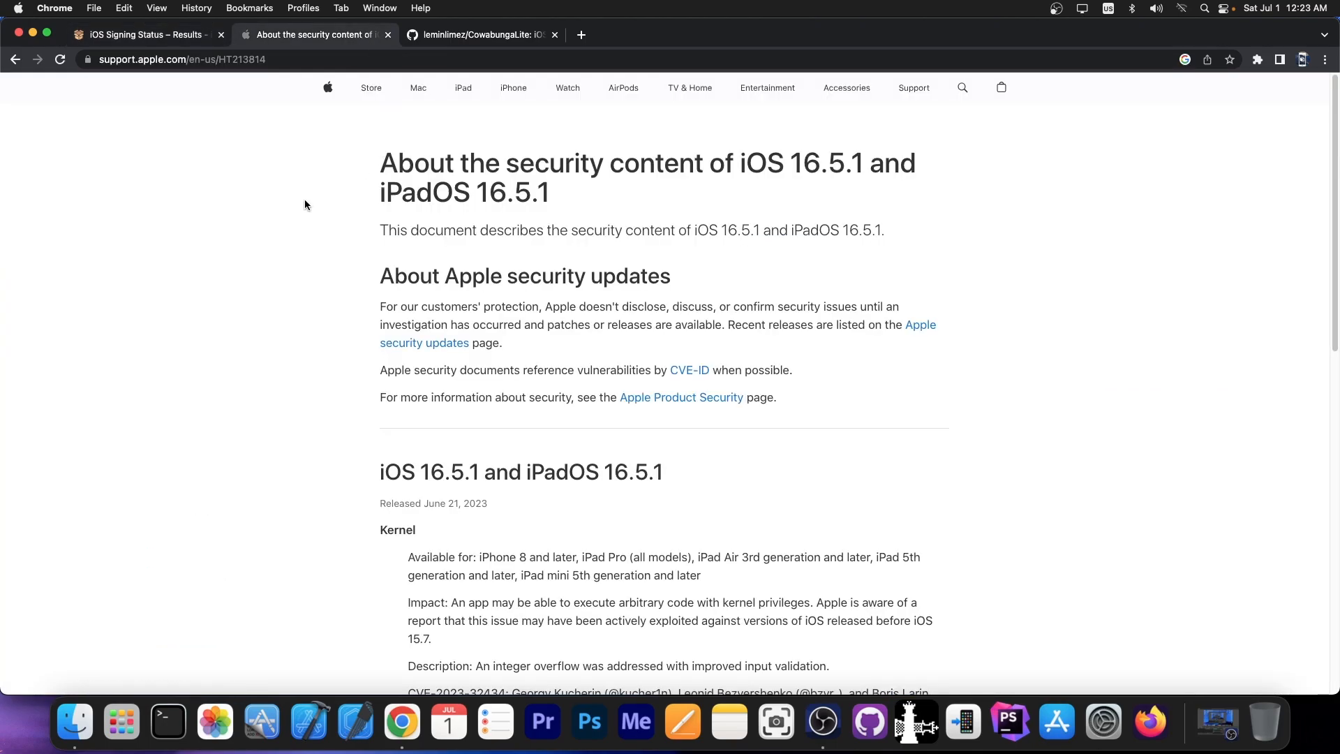
mouse_move(302, 206)
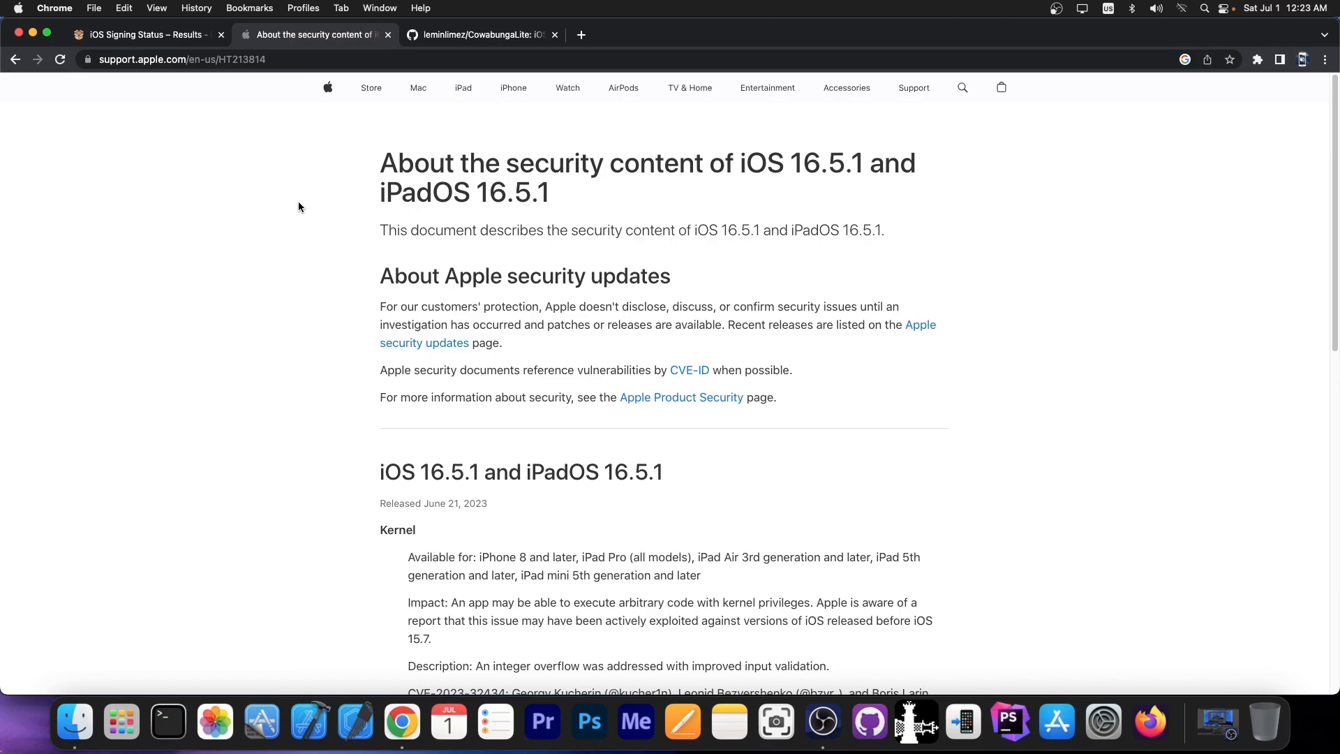
scroll("down", 3)
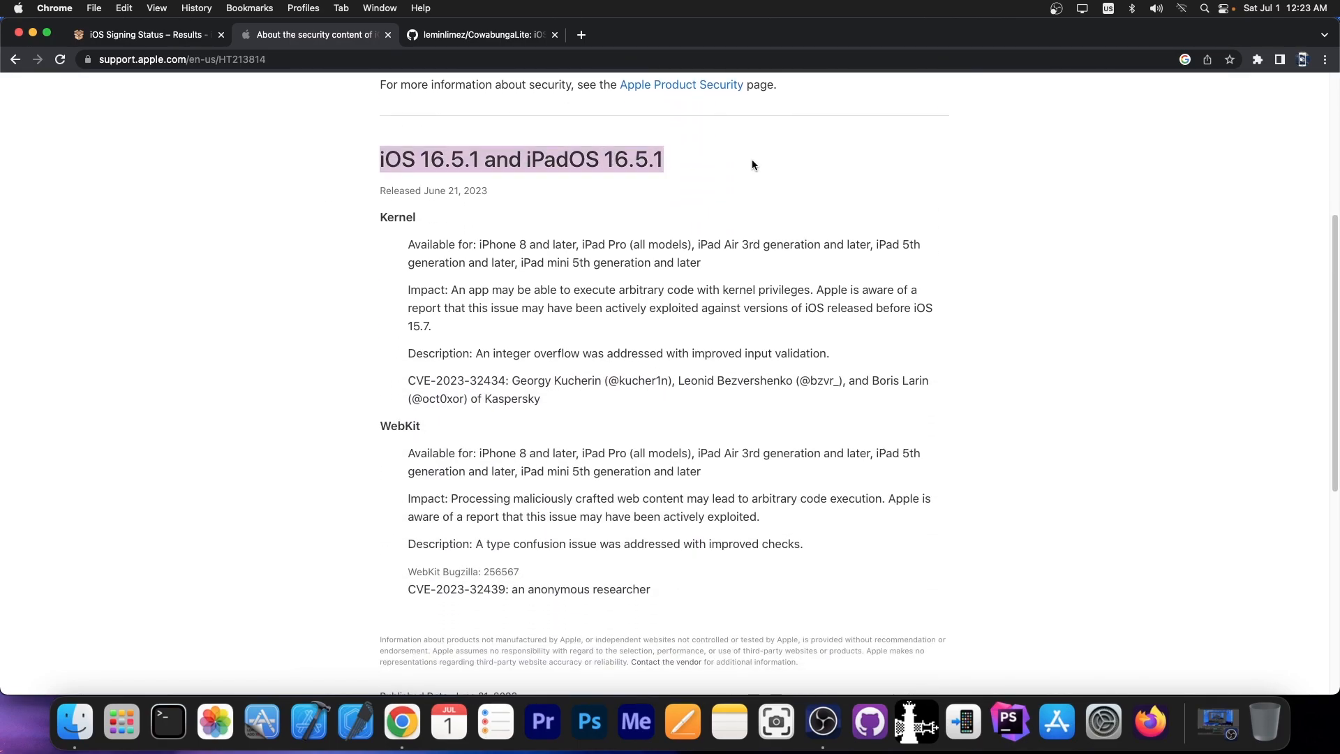
left_click(560, 280)
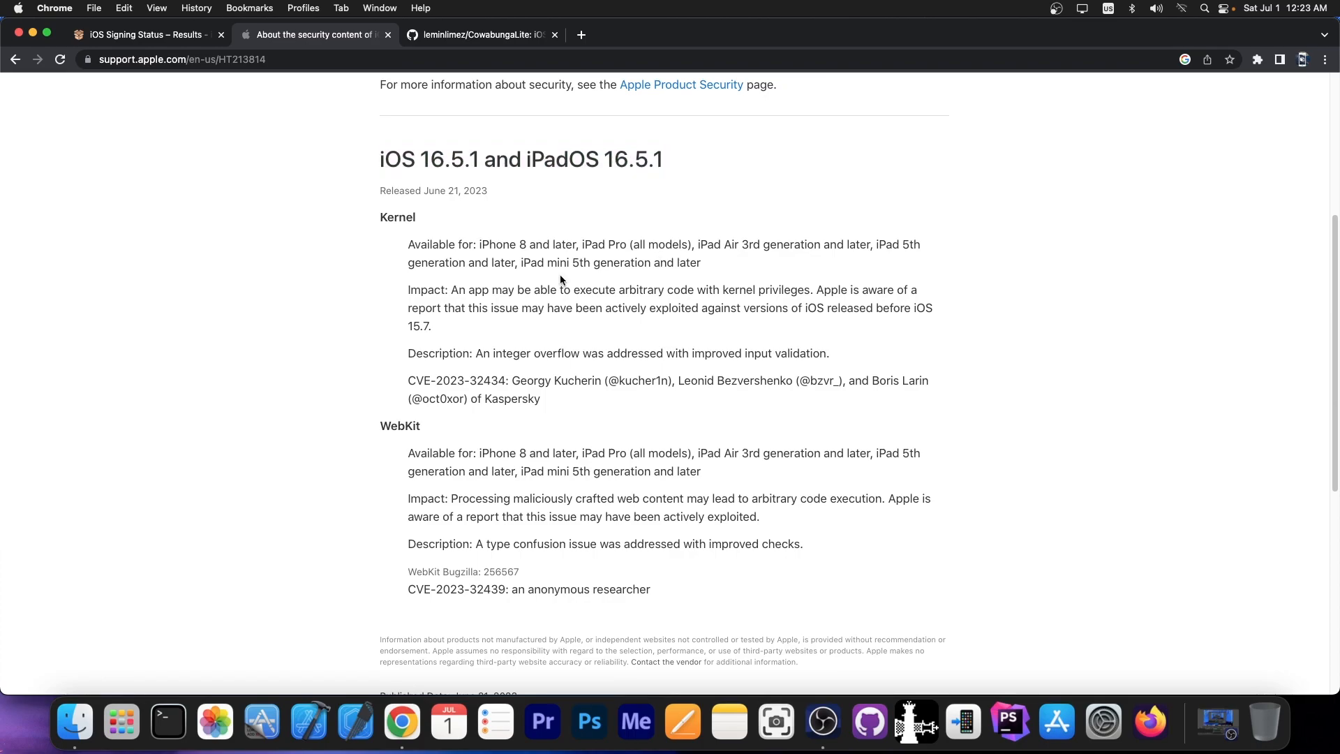
mouse_move(380, 220)
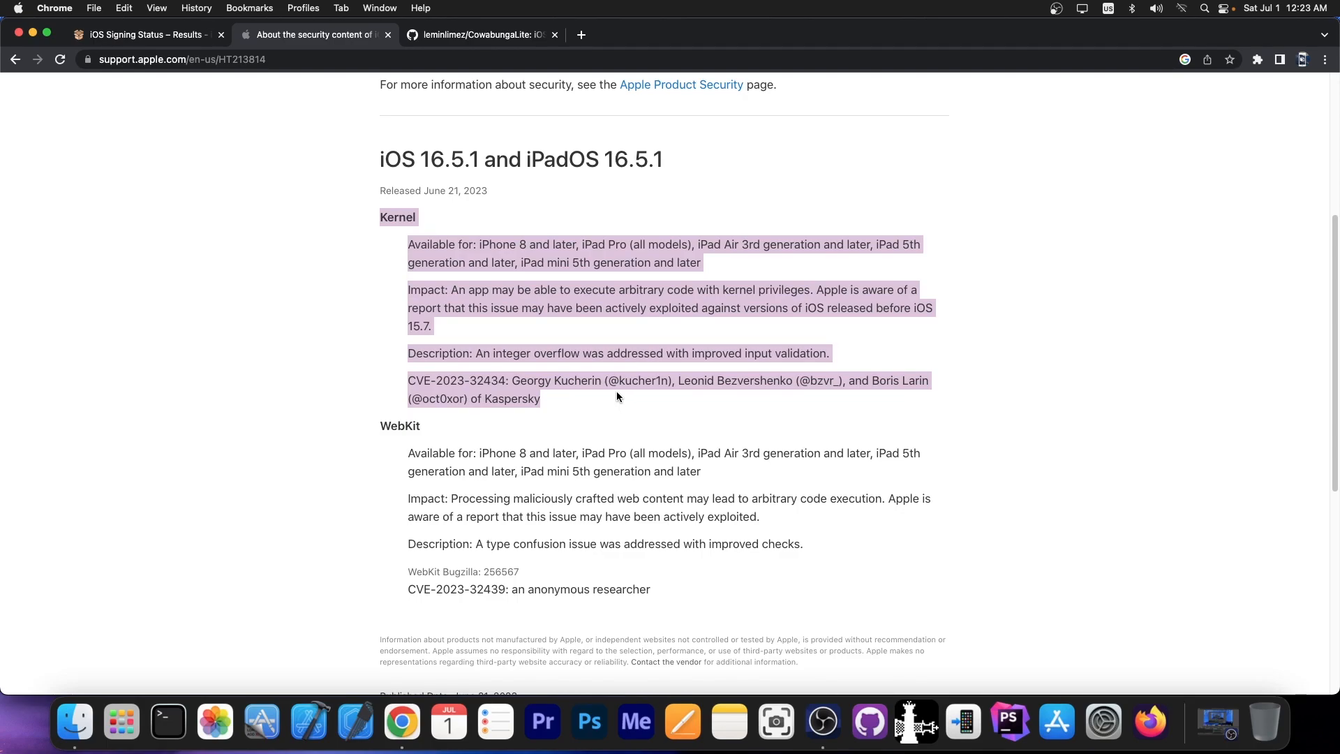
mouse_move(607, 376)
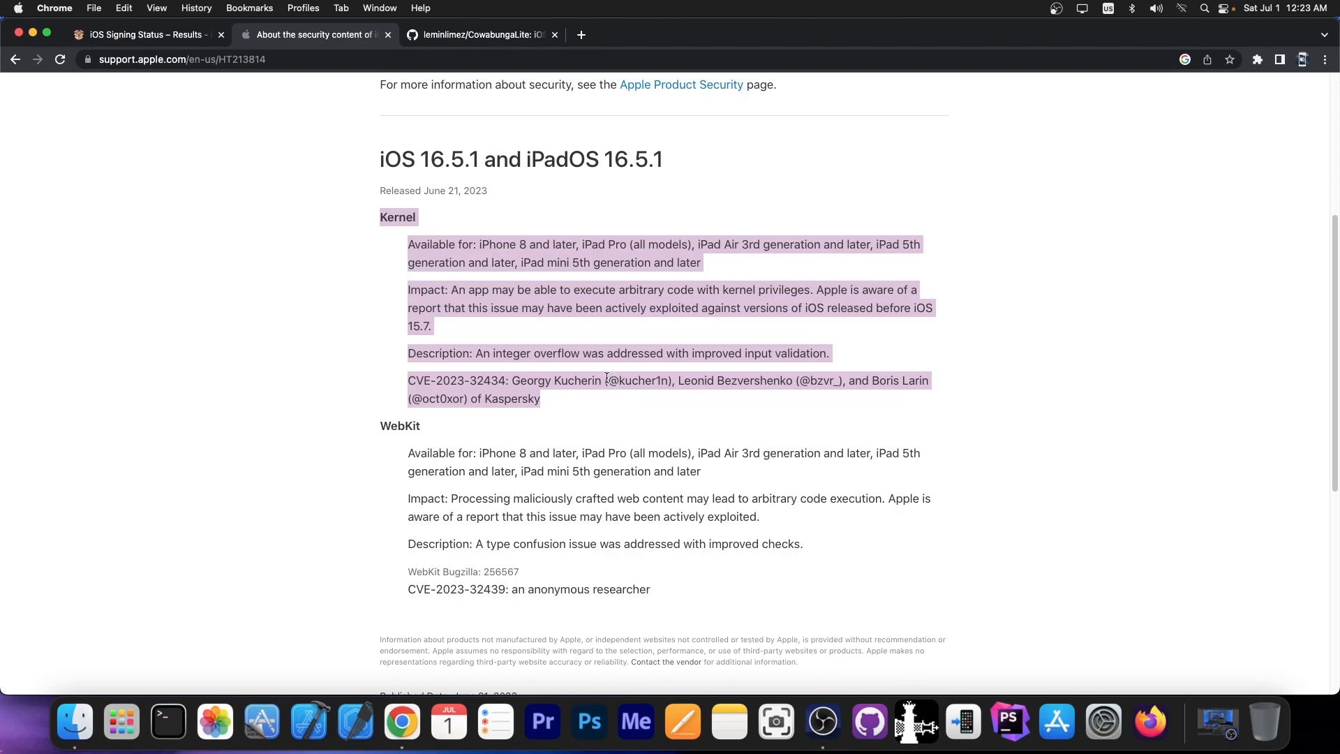
scroll("down", 3)
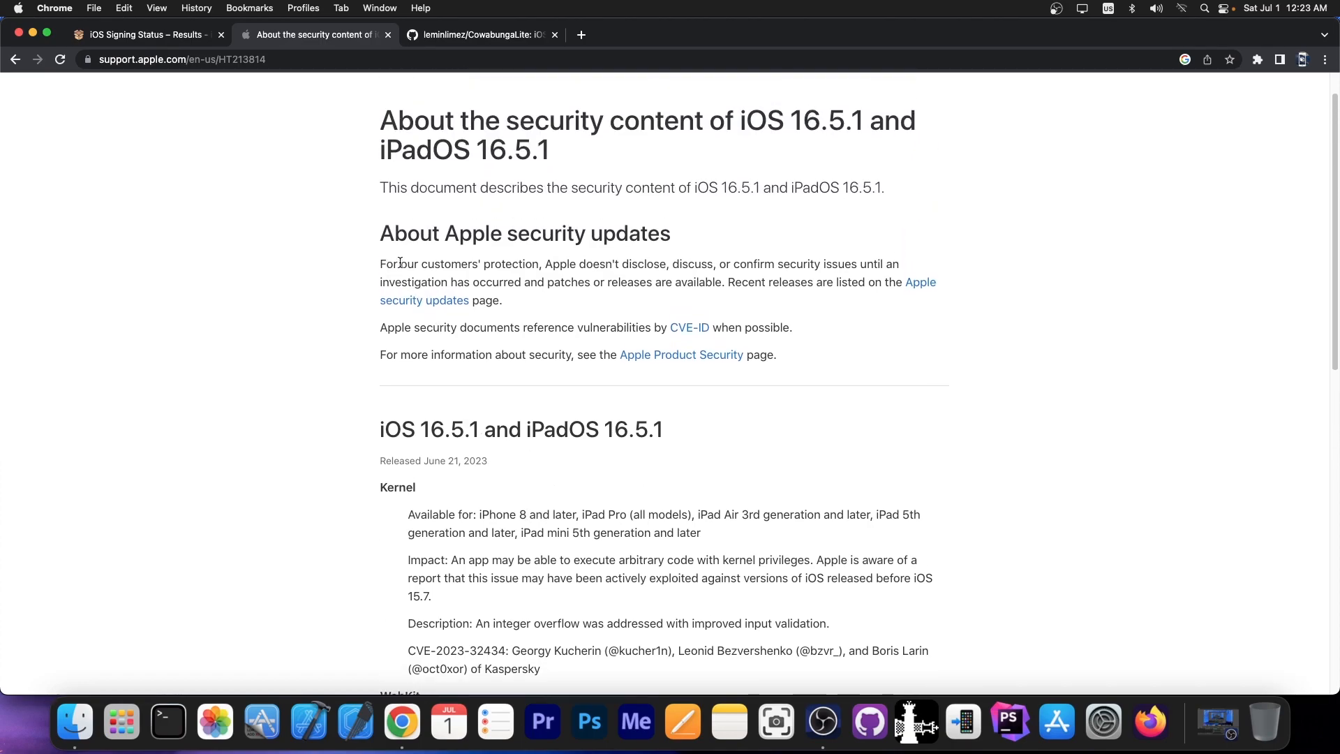
left_click(144, 34)
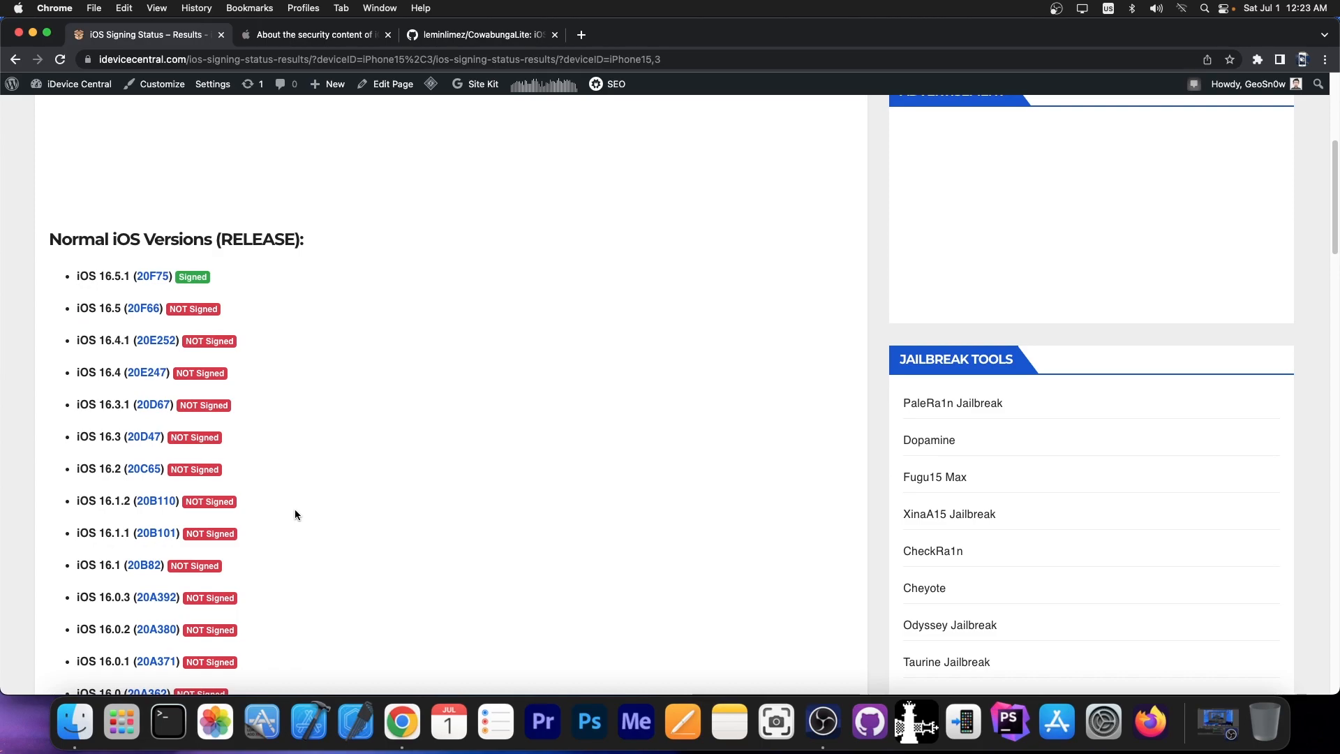
mouse_move(334, 83)
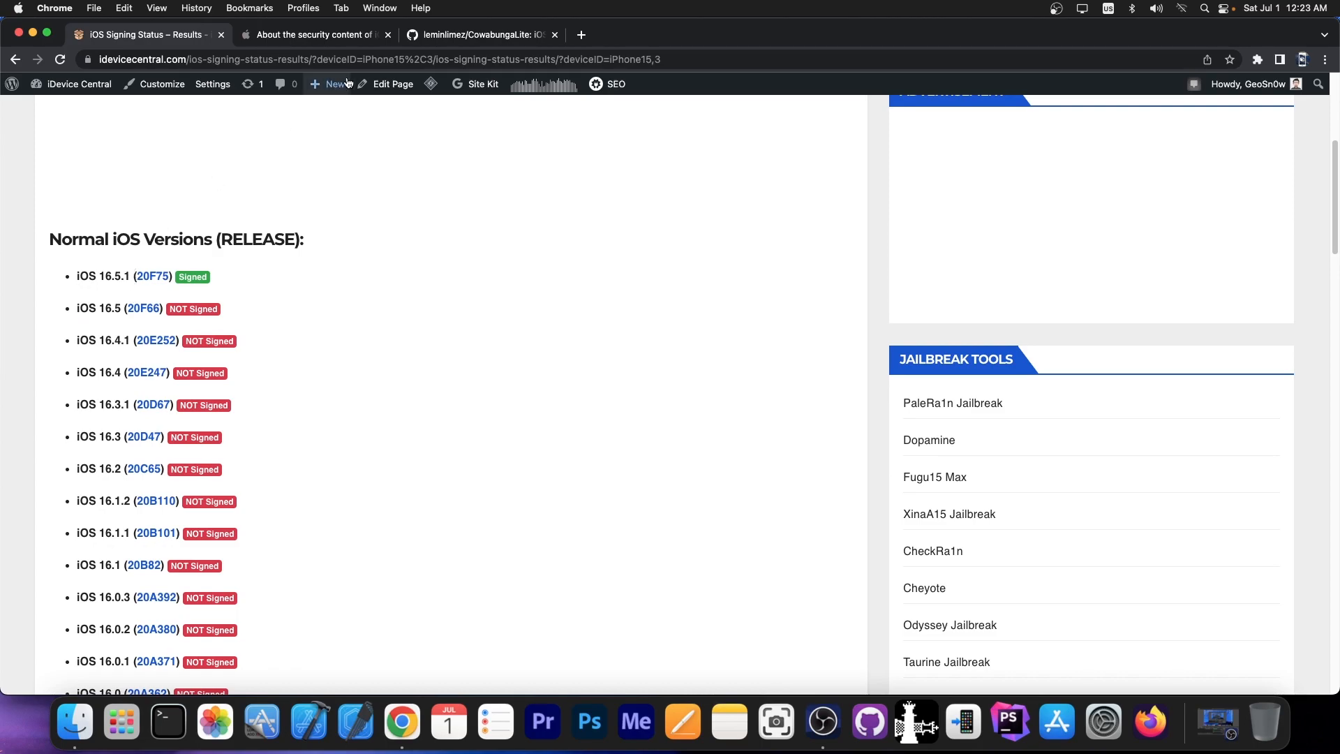
Step: Glance at the iPhone15,3 signing results, then return to Apple's security notes
left_click(334, 84)
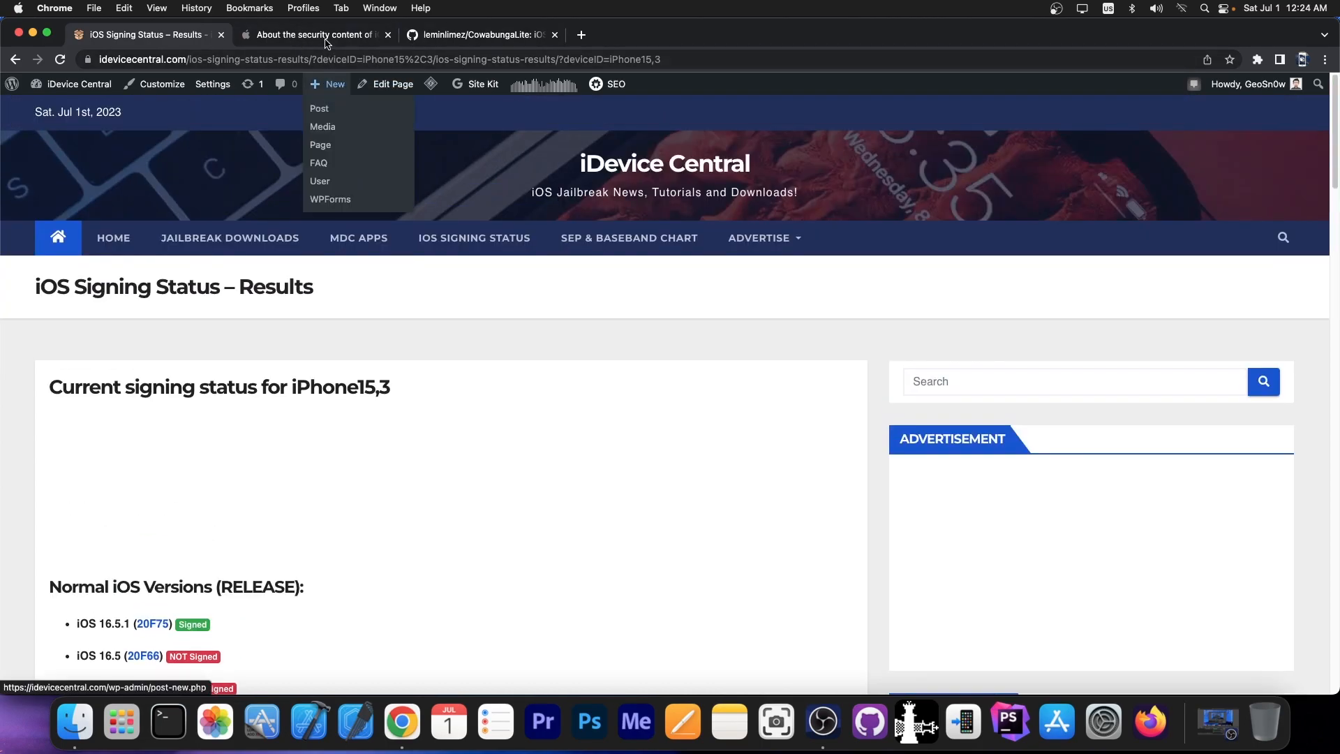
left_click(313, 34)
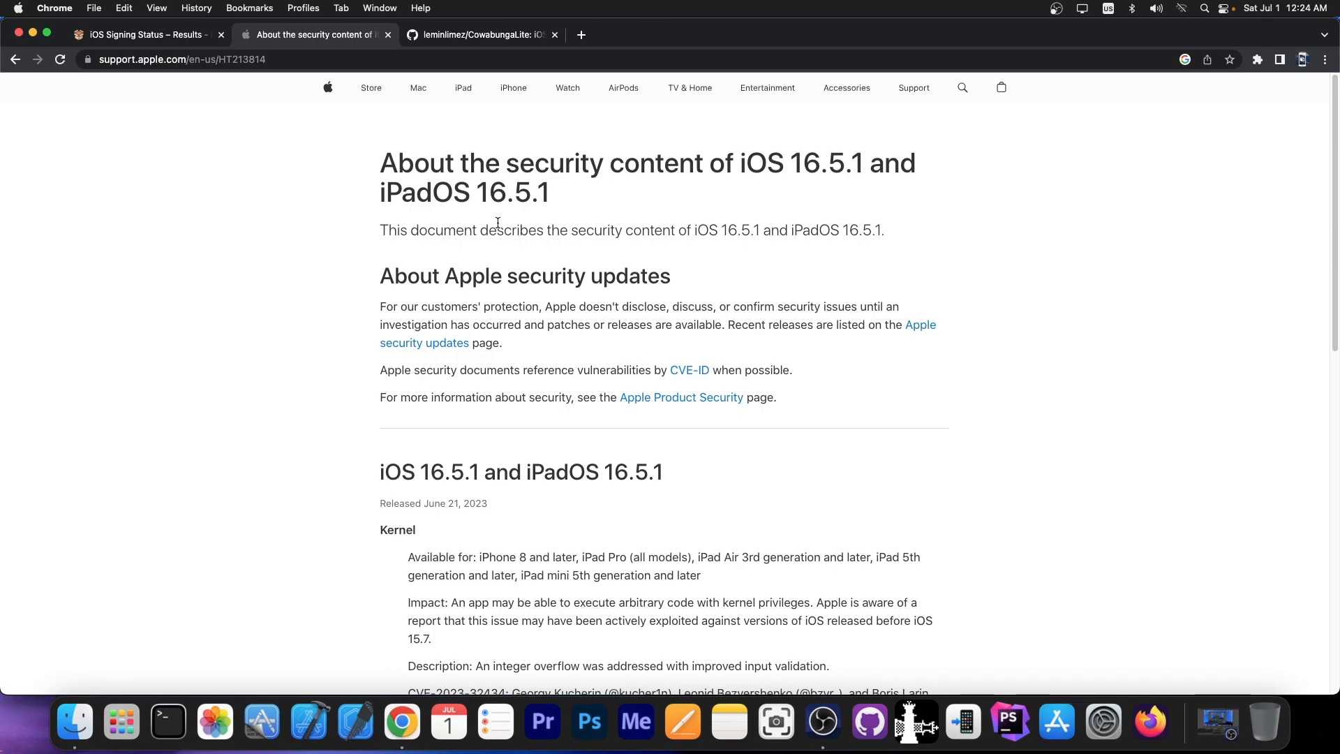
Step: Scroll the iOS 16.5.1 notes and highlight the Kernel vulnerability entry details
scroll("down", 3)
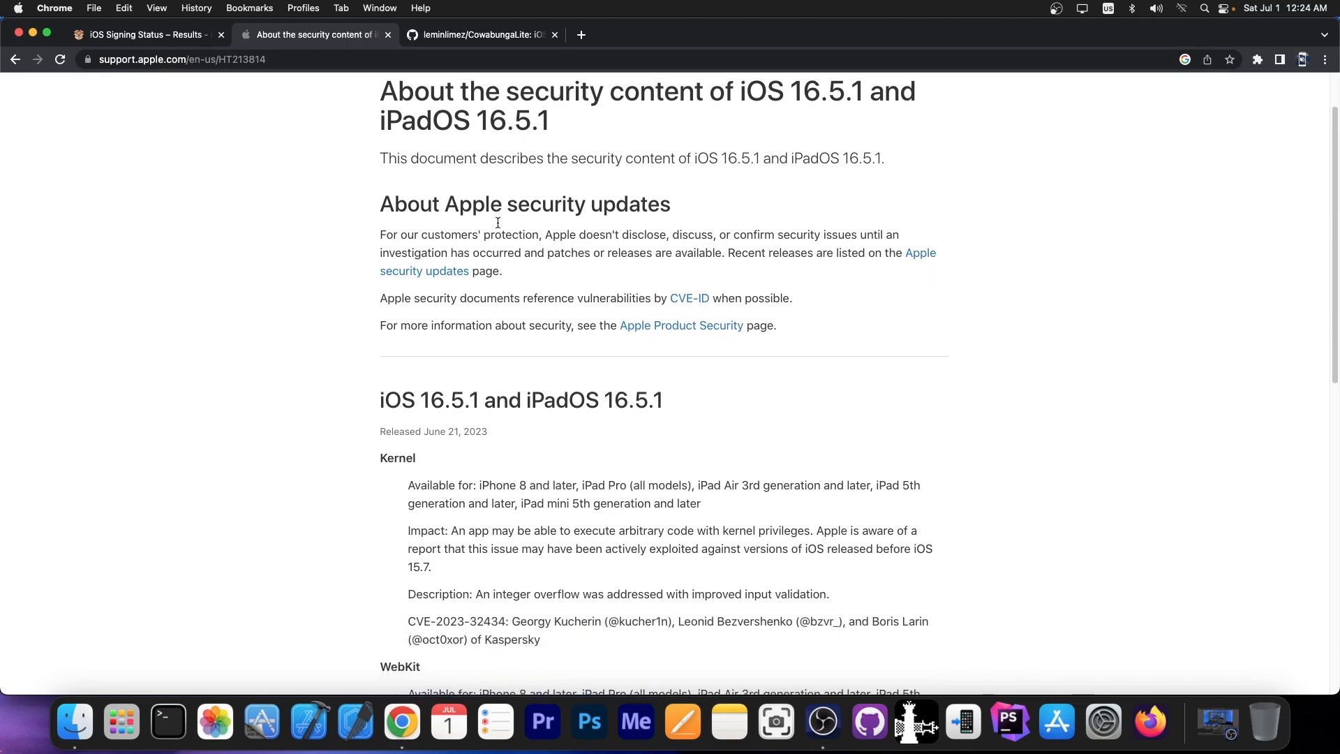
scroll("down", 3)
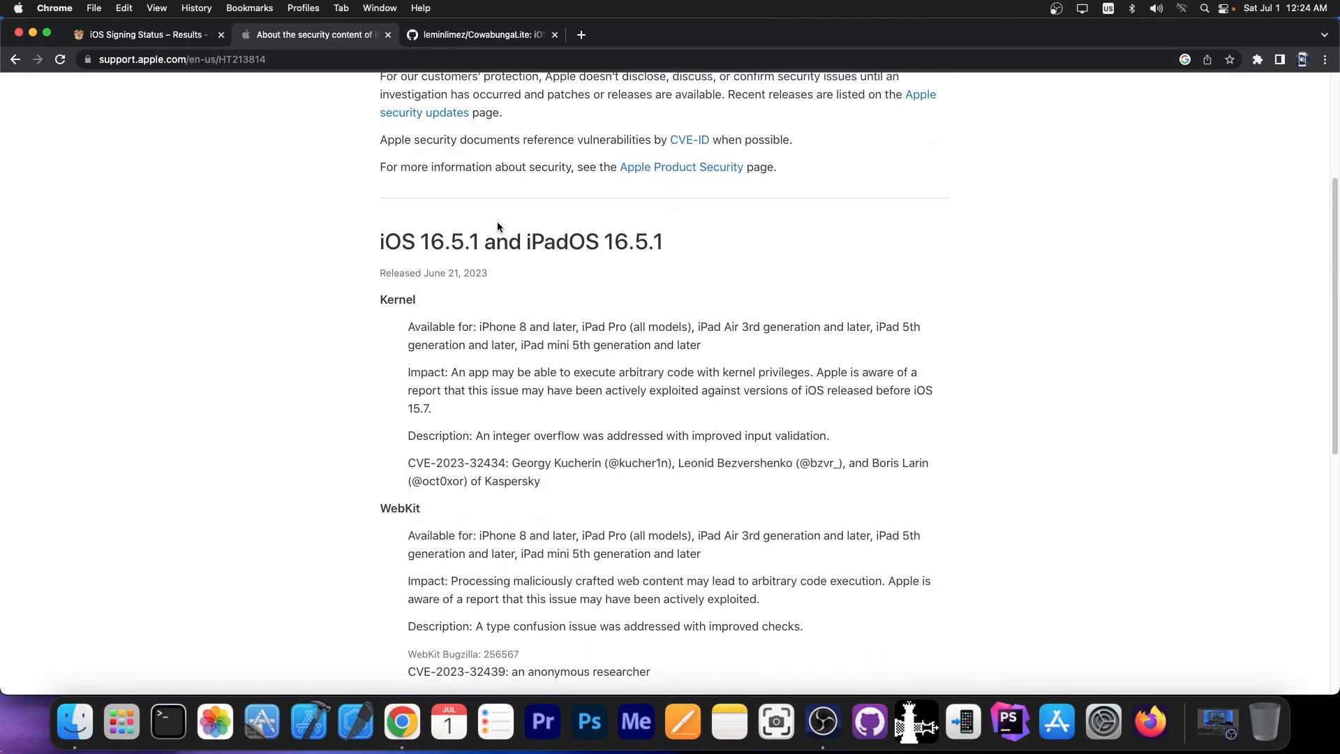
left_click_drag(380, 299, 540, 480)
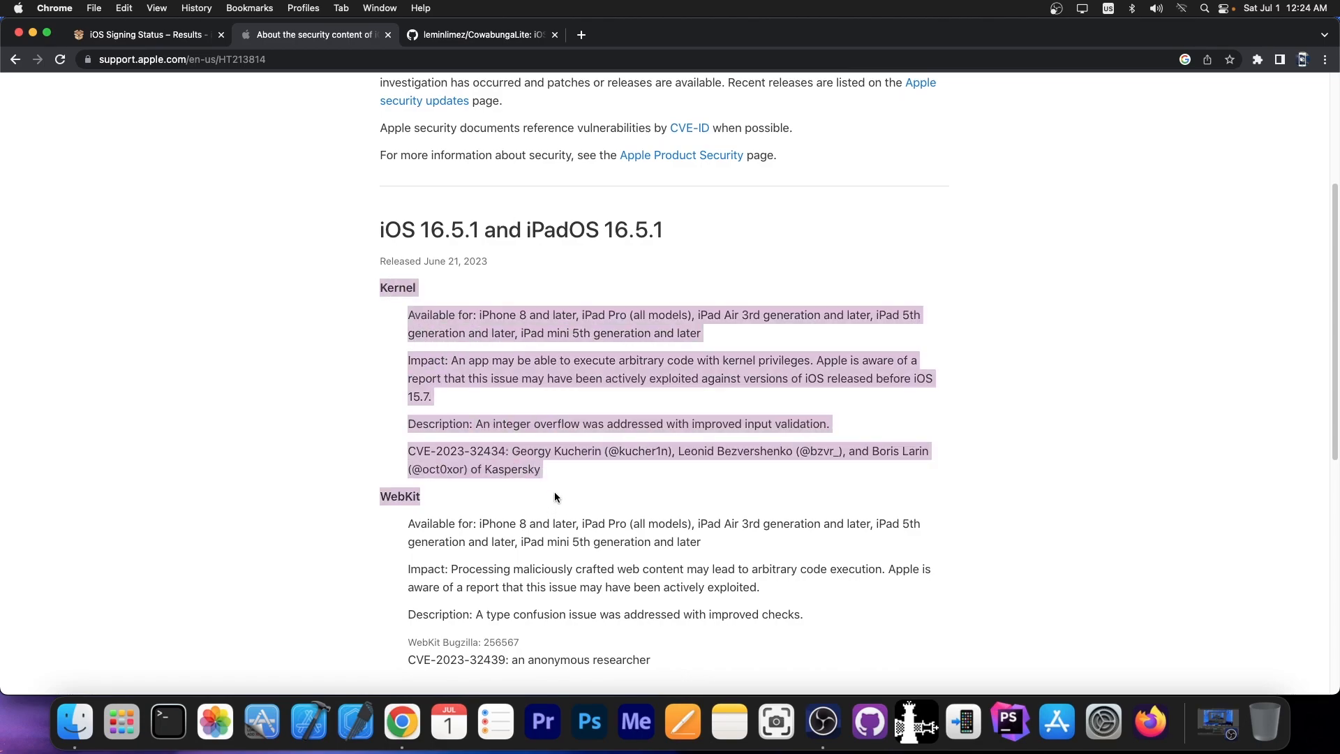
scroll("down", 3)
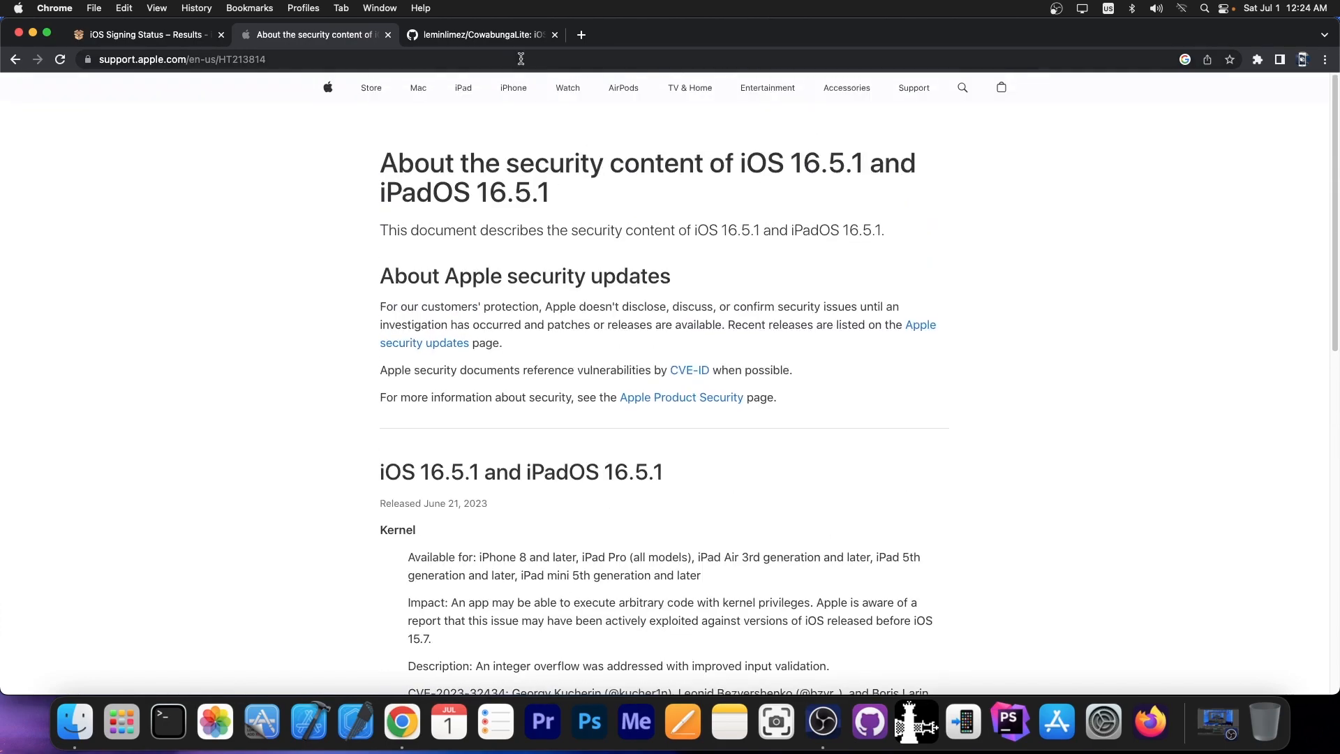
left_click(477, 35)
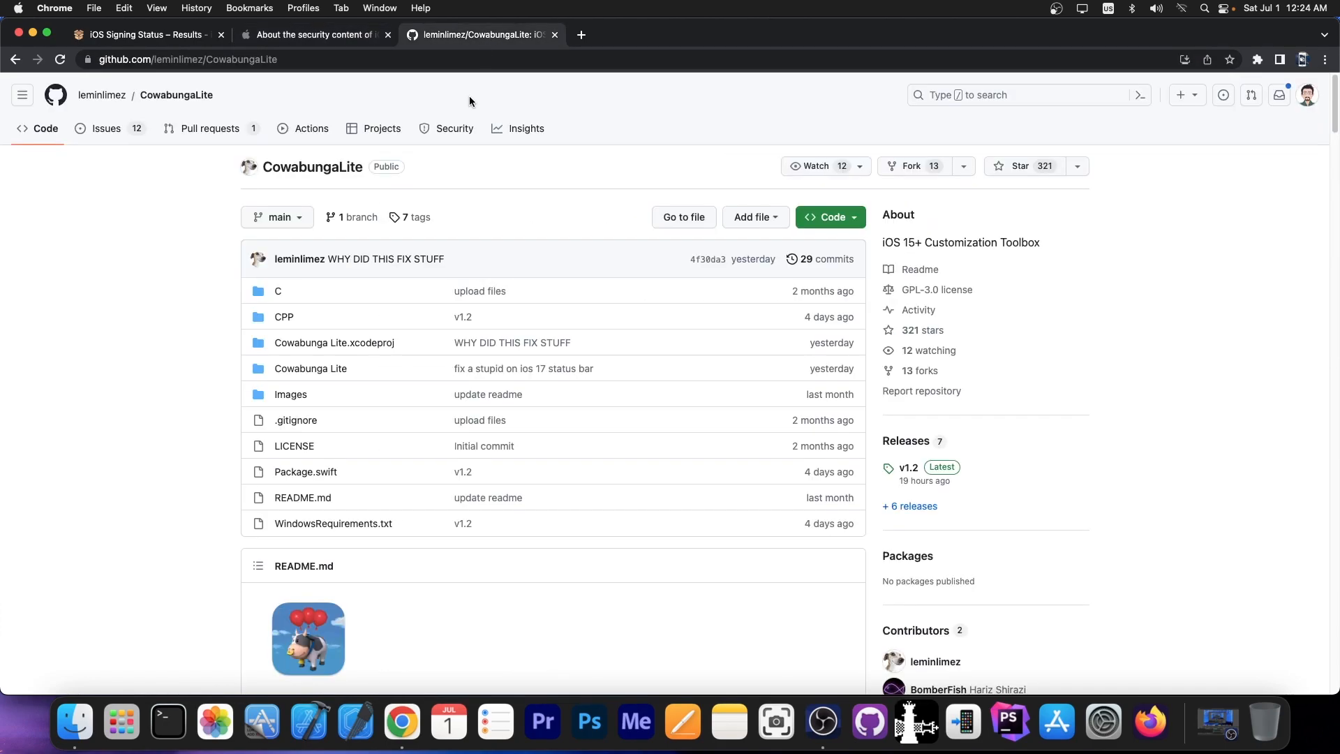
Step: Scroll through the CowabungaLite README, requirements, features and screenshots
scroll("down", 3)
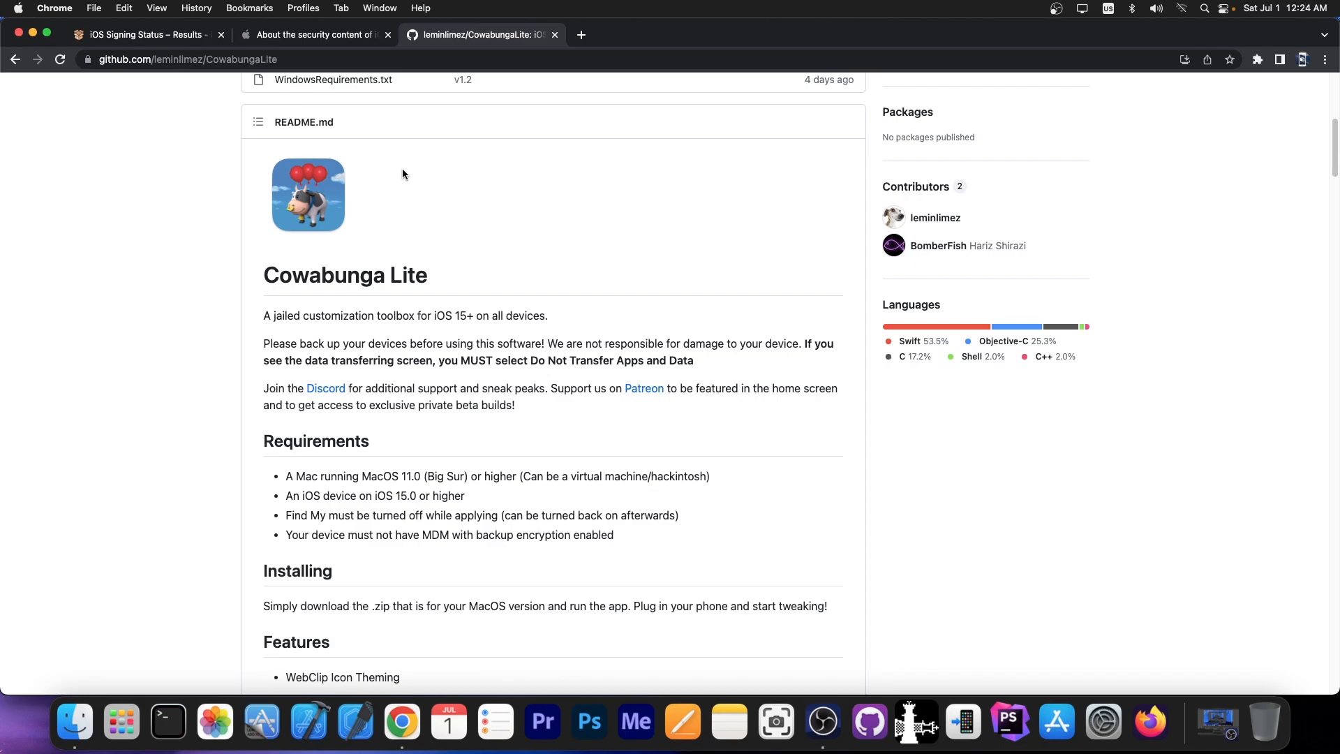
scroll("down", 3)
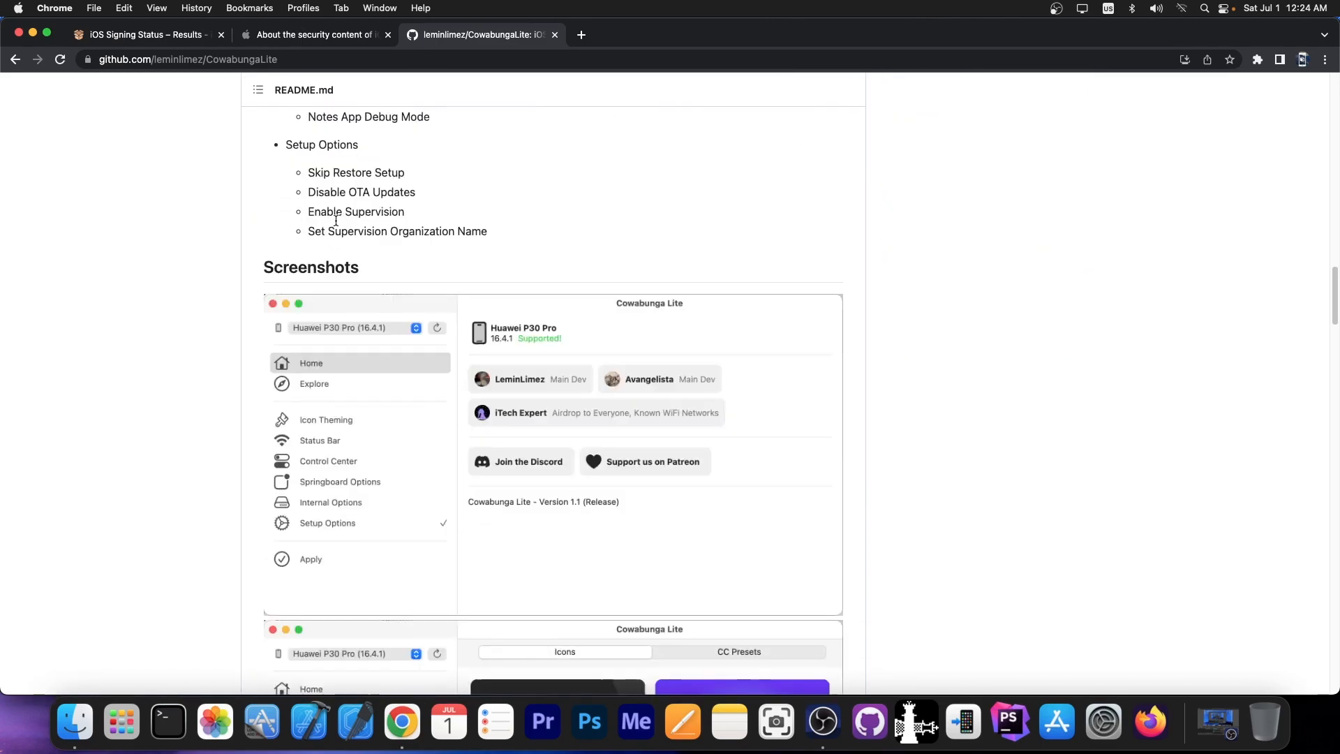
scroll("down", 3)
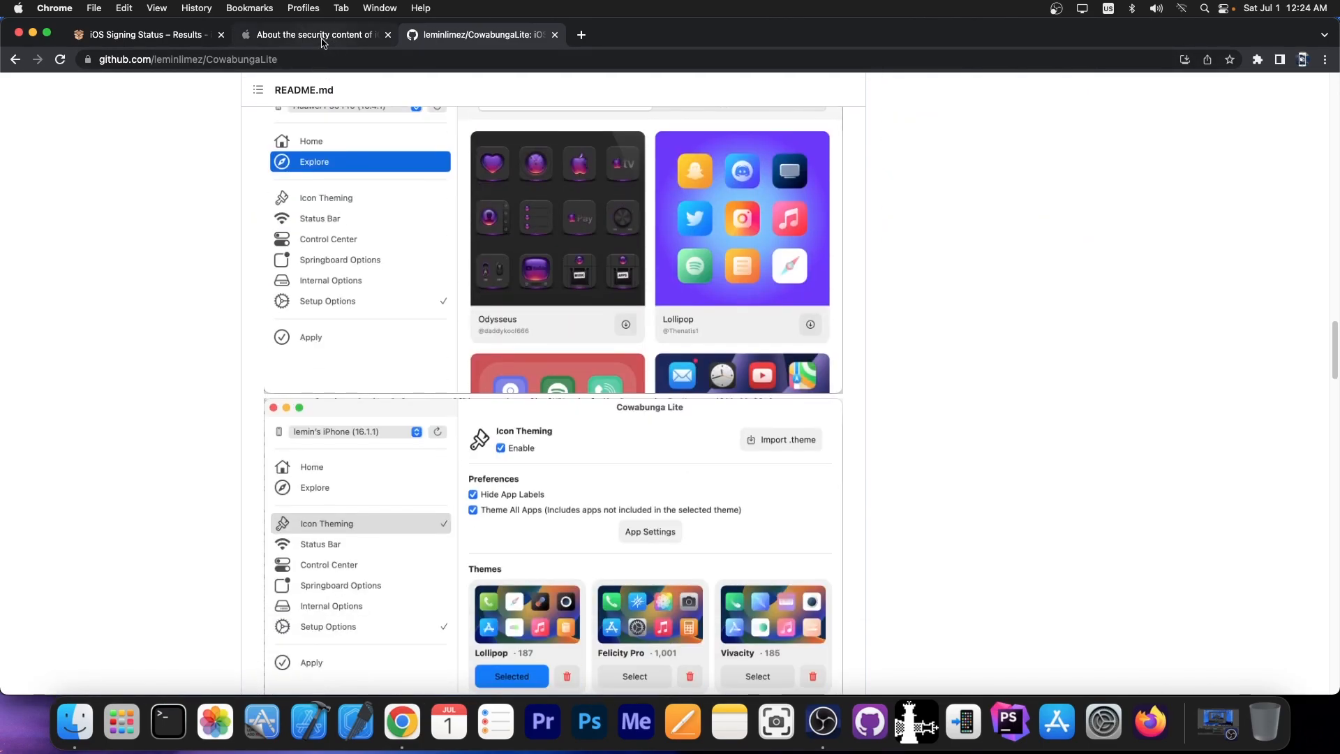
Step: Briefly return to Apple's security notes, then hide Chrome to show the desktop
left_click(315, 34)
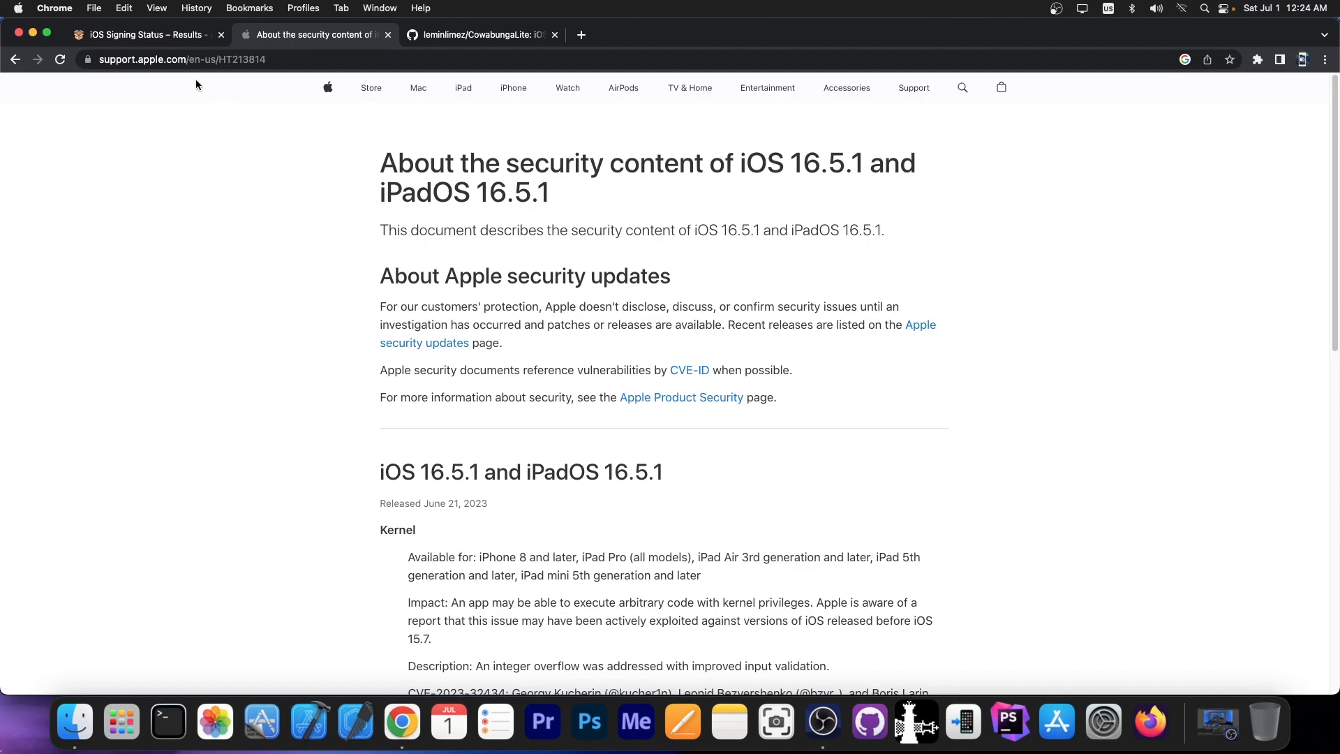
left_click(141, 34)
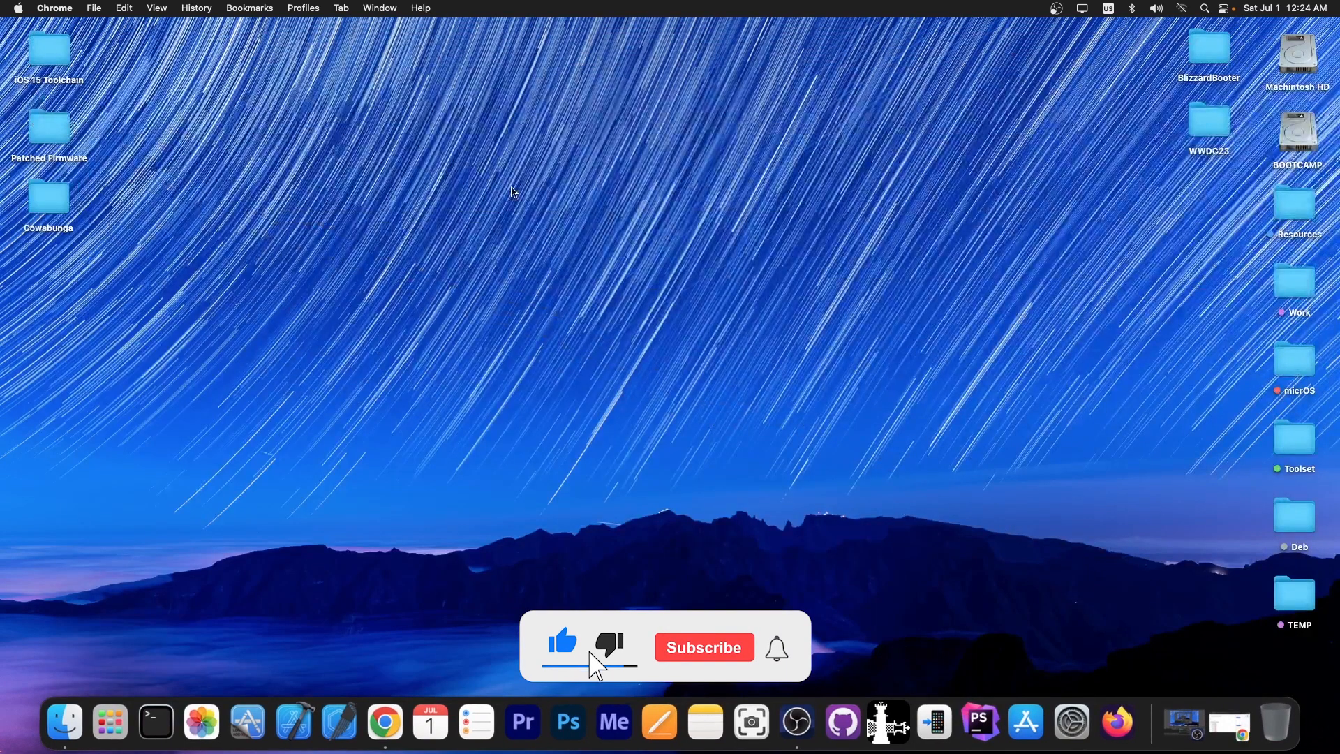
left_click(704, 647)
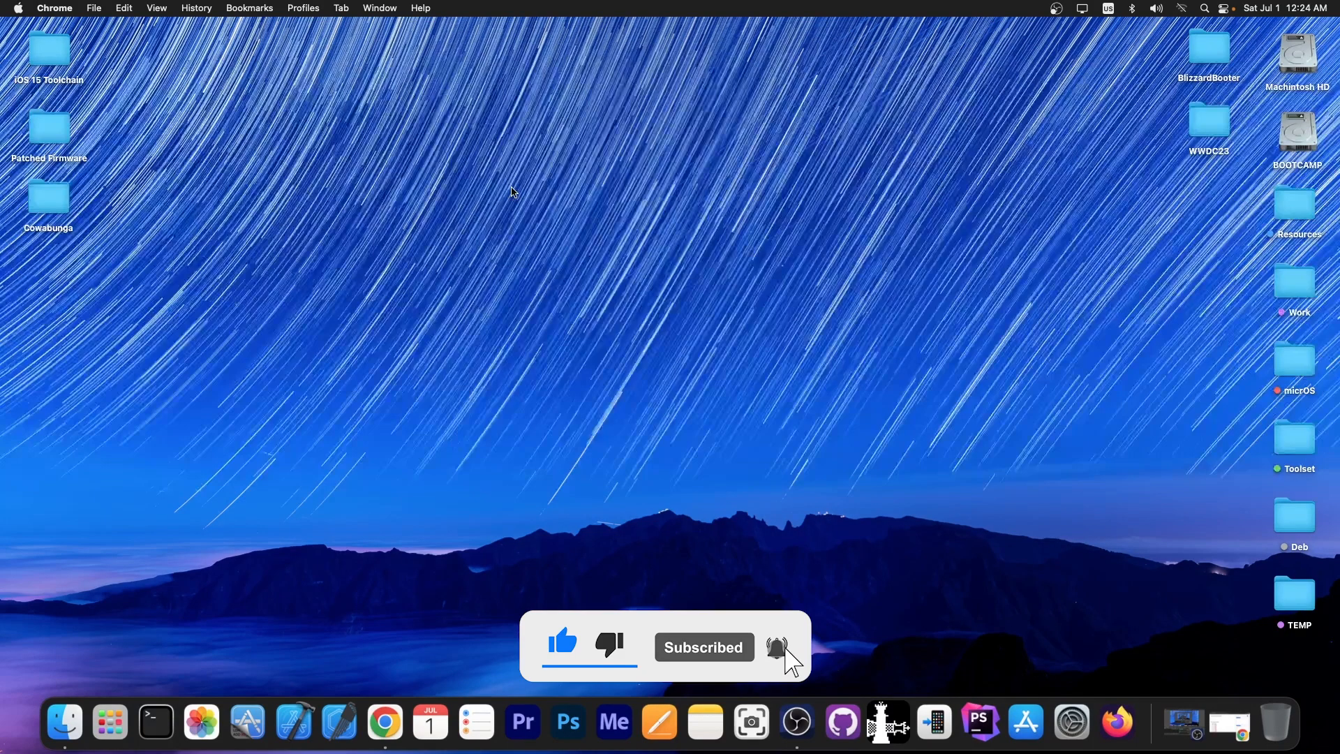